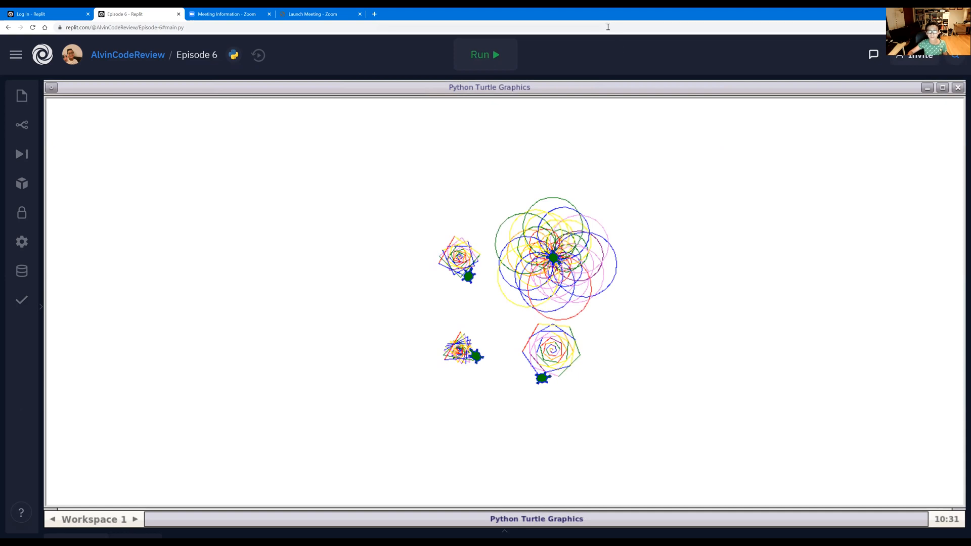
# Step: Close the Python Turtle Graphics window showing the four finished spirals
pyautogui.click(485, 55)
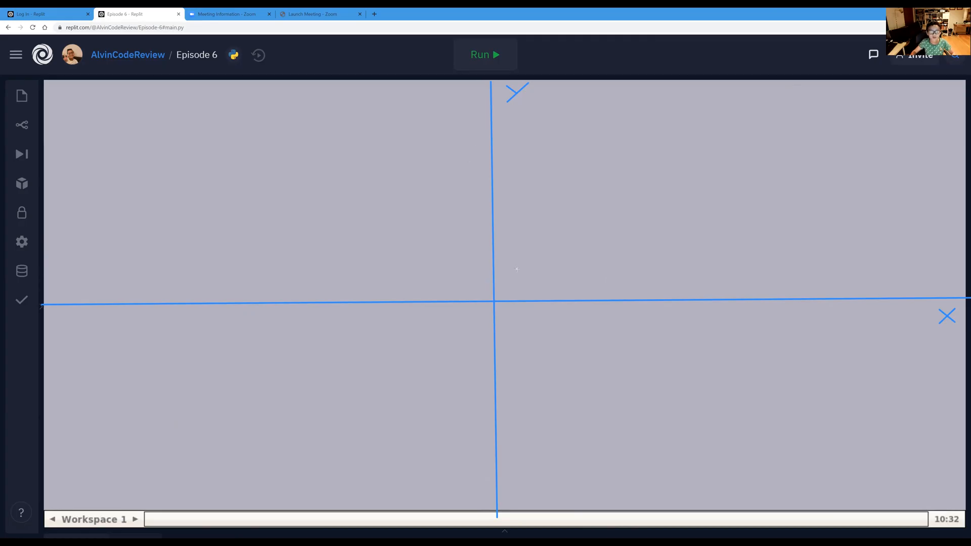
pyautogui.moveTo(586, 235)
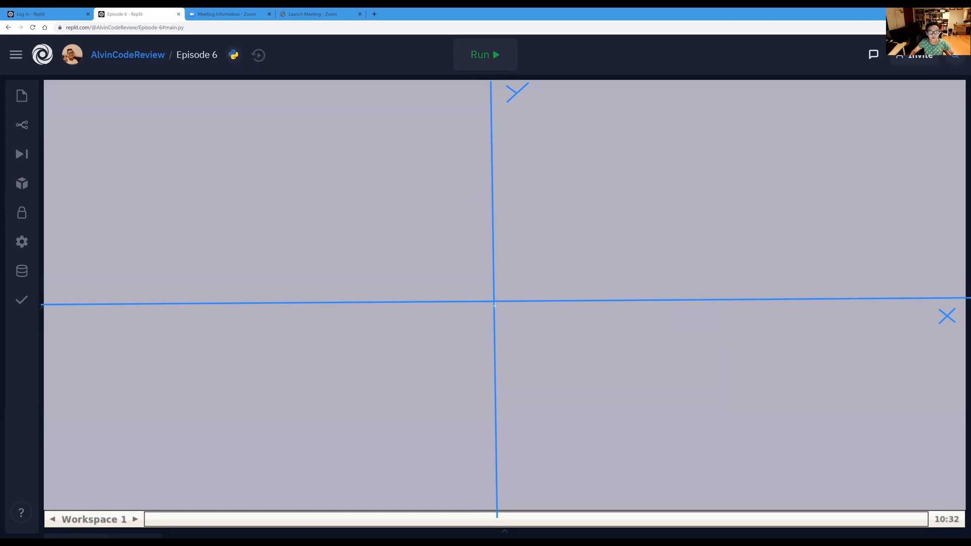
pyautogui.moveTo(474, 328)
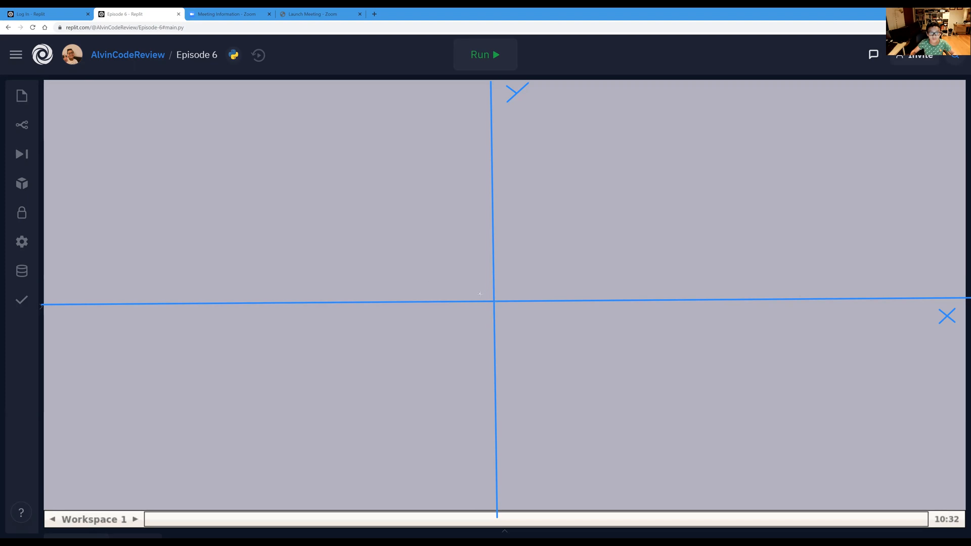
pyautogui.moveTo(445, 325)
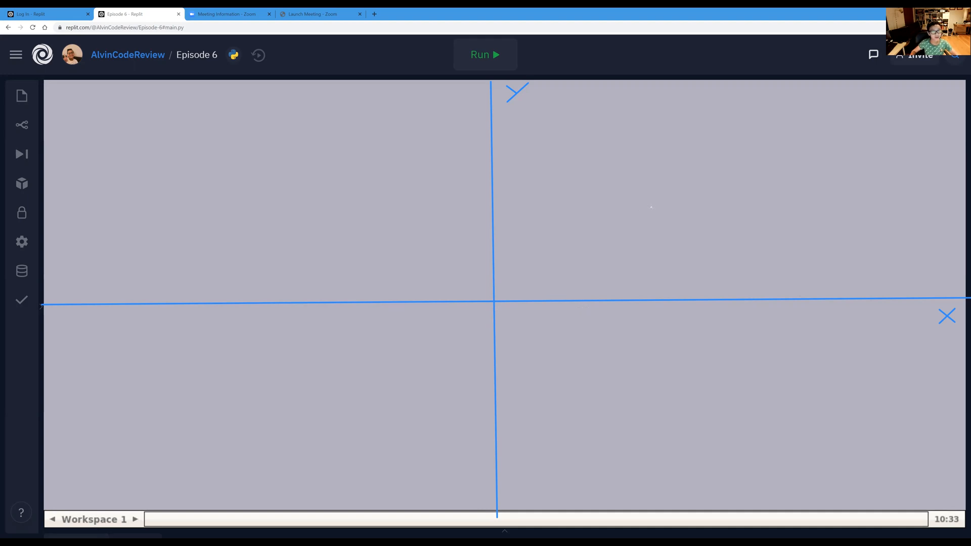
pyautogui.moveTo(706, 222)
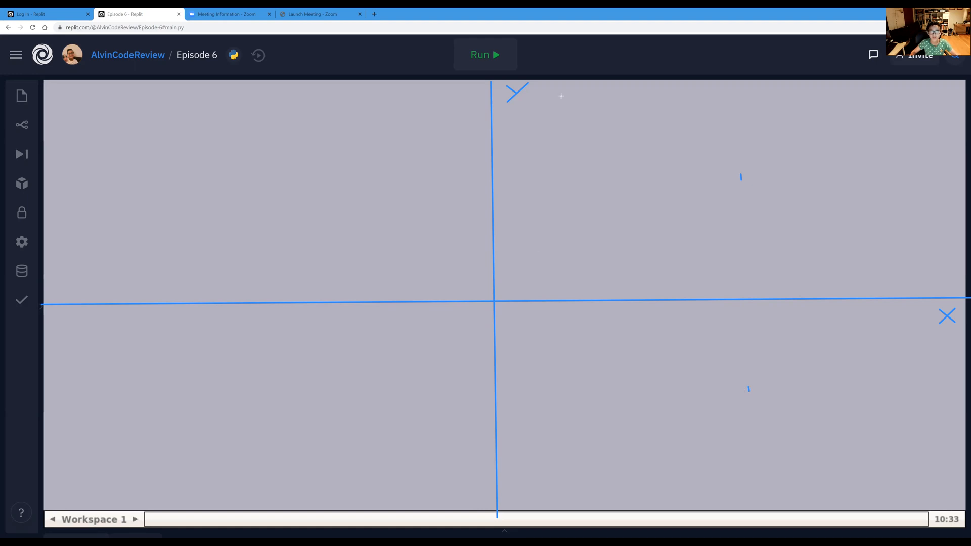
pyautogui.moveTo(712, 181)
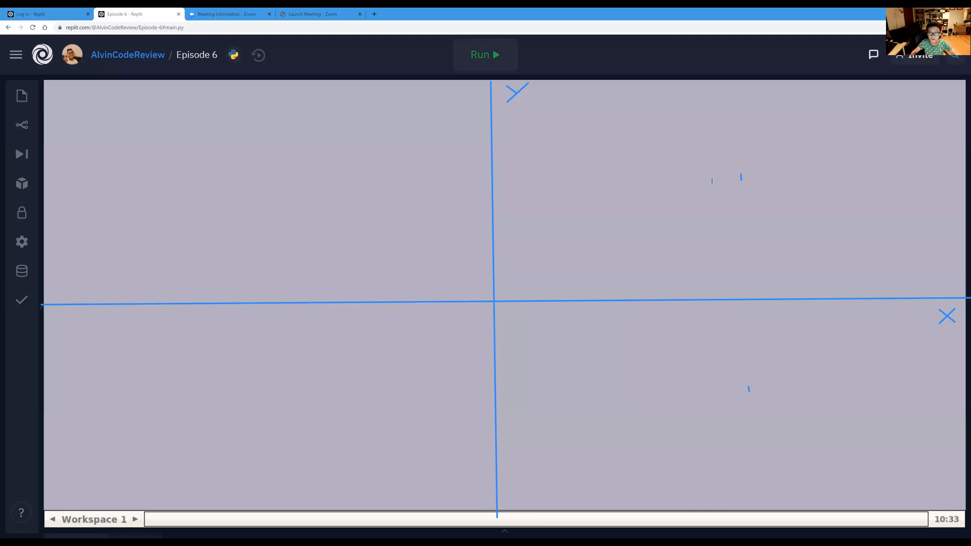
# Step: Type the turtle names 'tina' and 'tiny' while returning to main.py
pyautogui.write('tina')
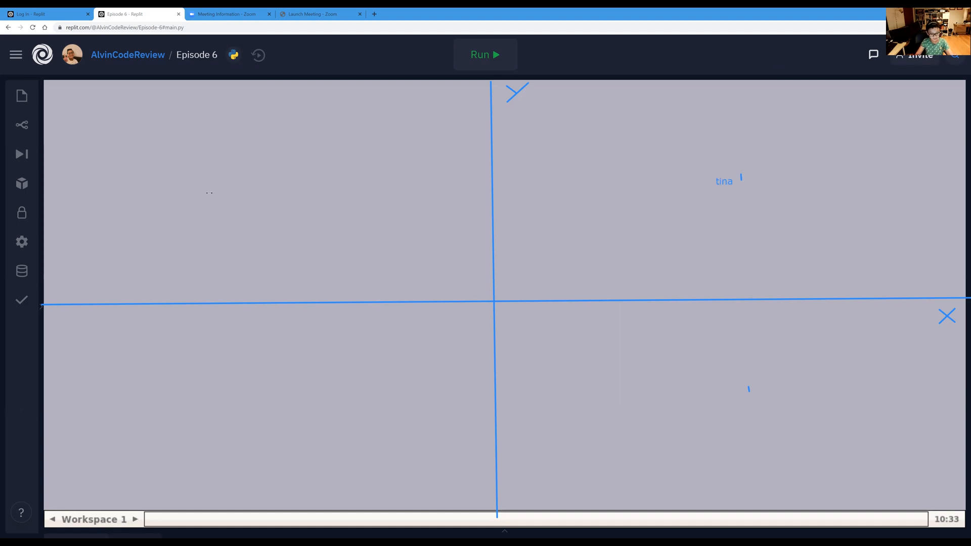
pyautogui.write('tiny')
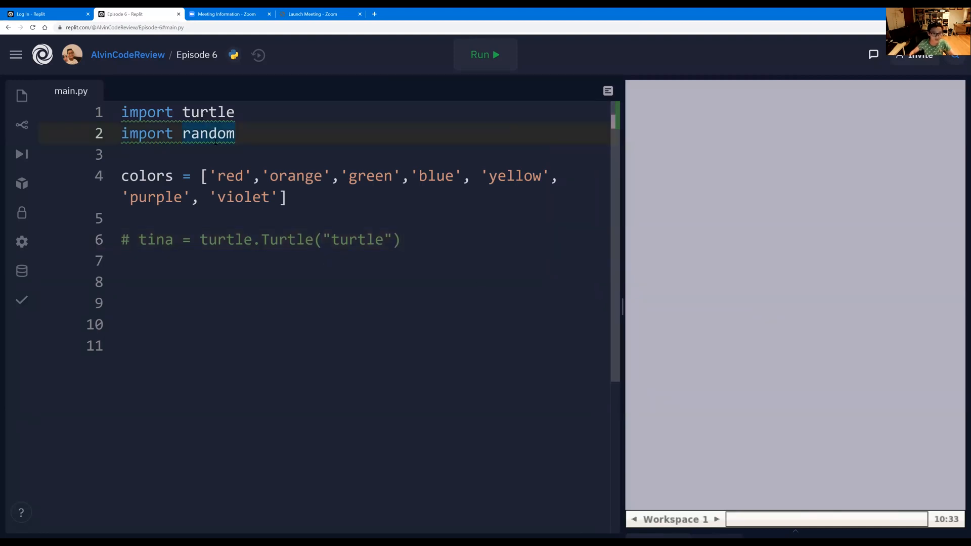
# Step: Uncomment the tina turtle line, run the script and maximize the turtle window
pyautogui.click(288, 197)
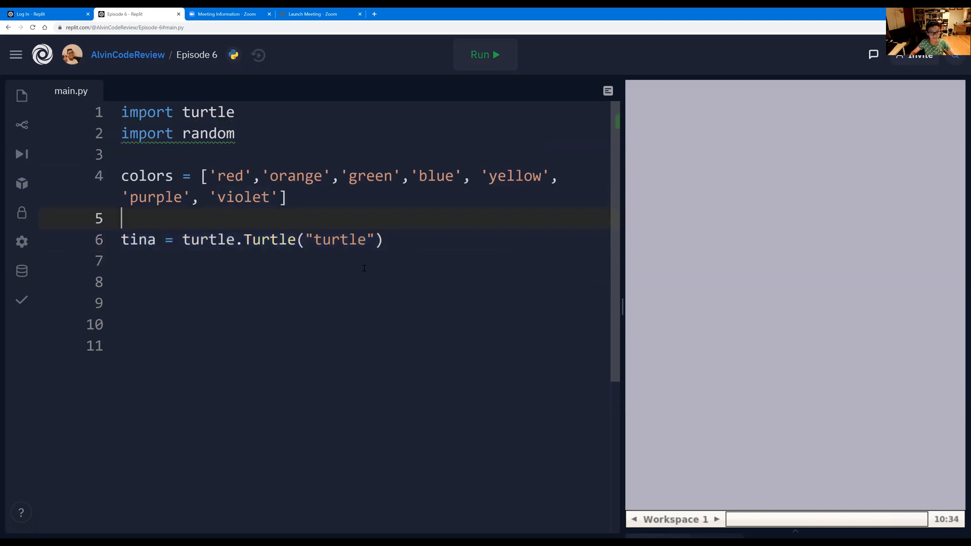
pyautogui.click(485, 55)
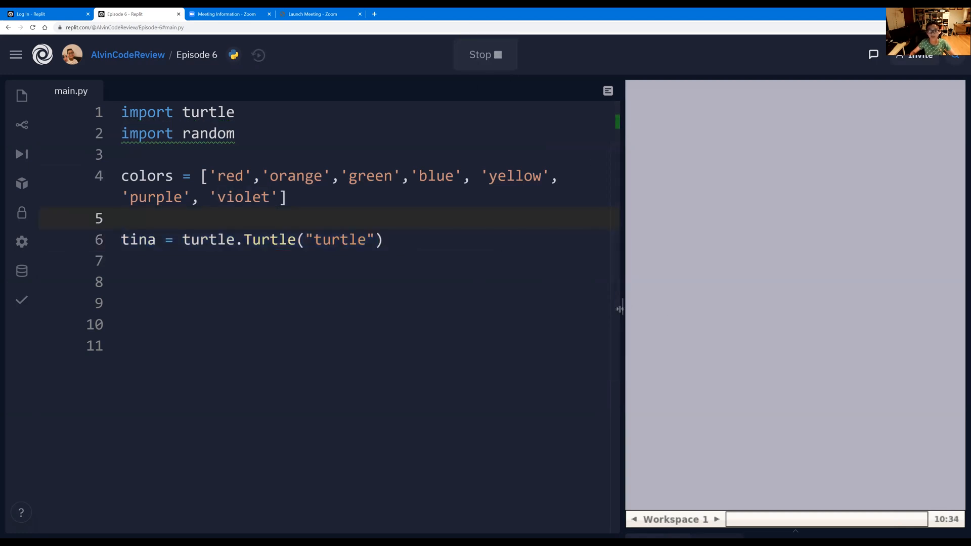
pyautogui.click(484, 54)
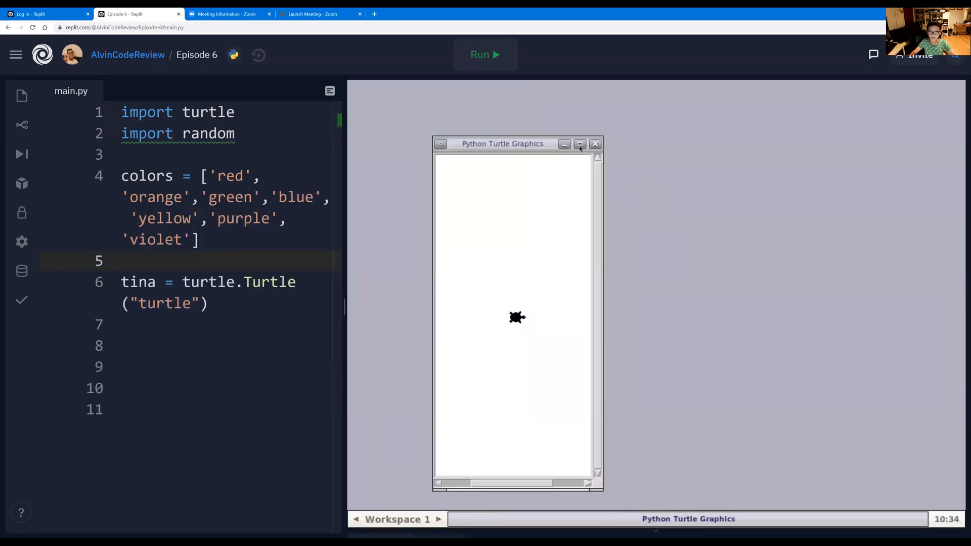
pyautogui.click(580, 144)
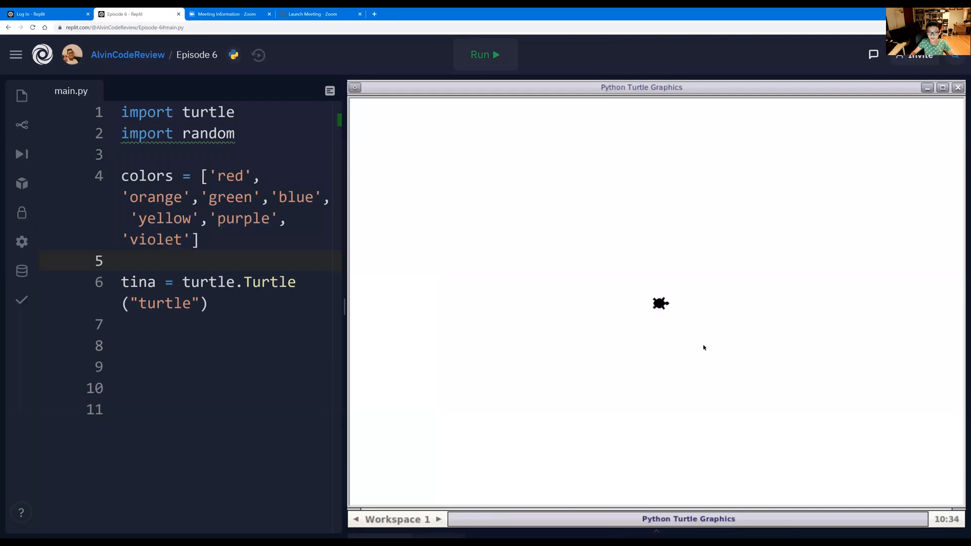
pyautogui.moveTo(580, 330)
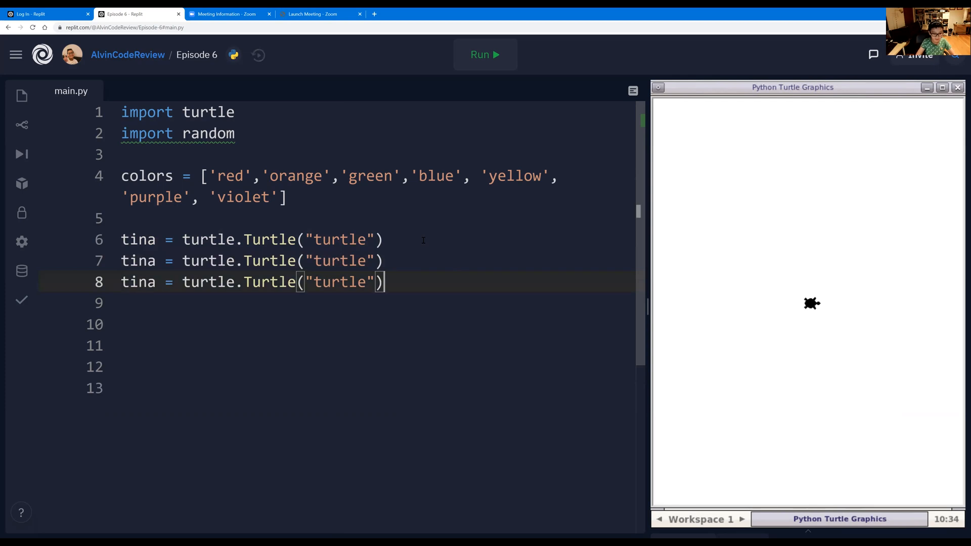
# Step: Duplicate the turtle line as tiny, tinu and tino, then rerun and enlarge the graphics window
pyautogui.press('Enter')
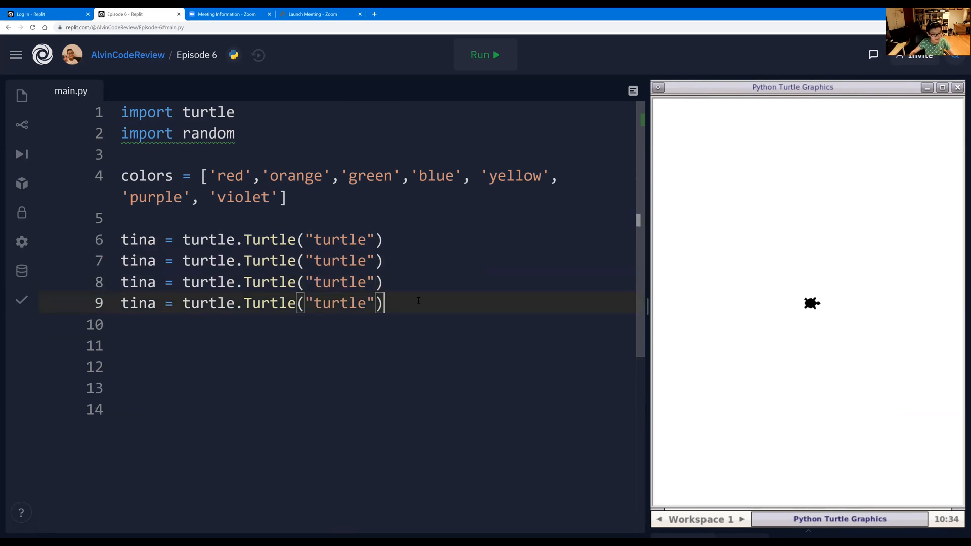
pyautogui.moveTo(726, 317)
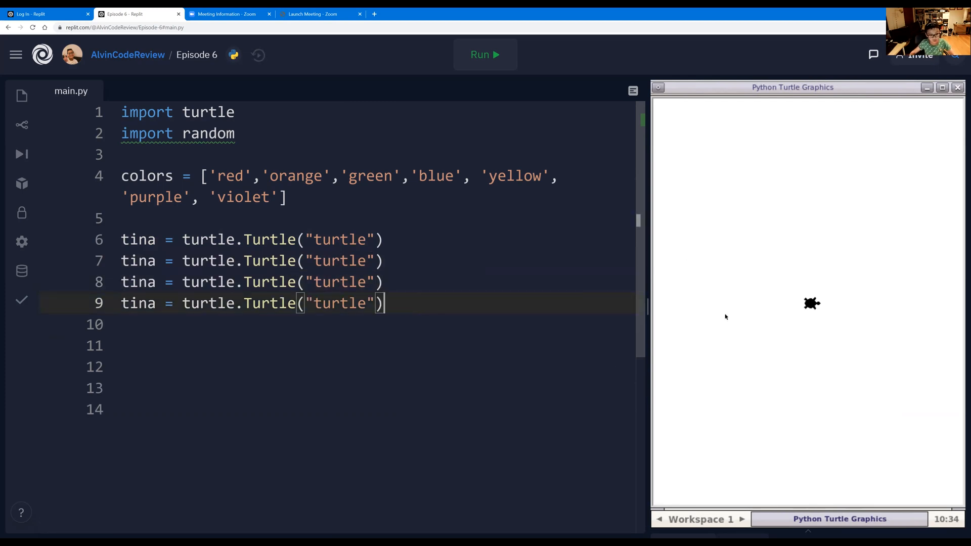
pyautogui.moveTo(538, 341)
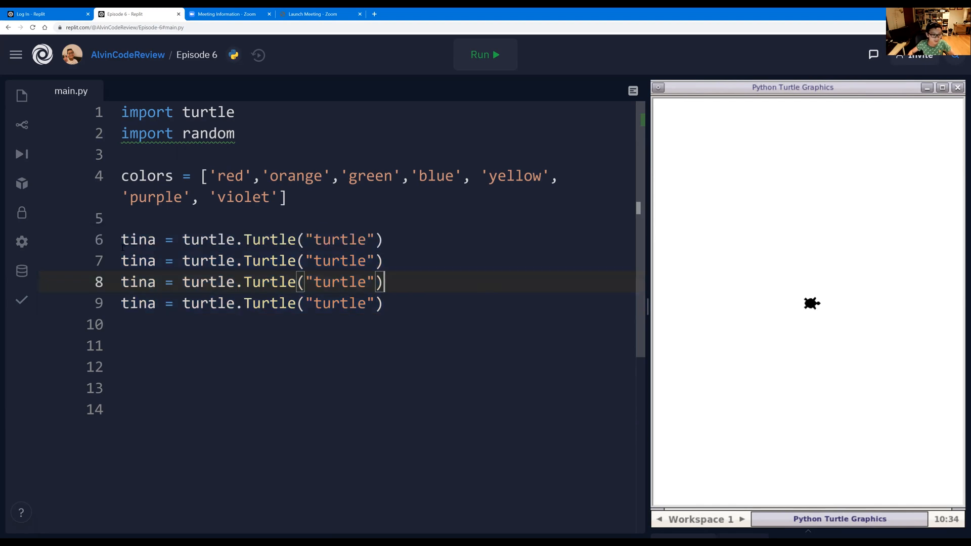
pyautogui.press('Backspace')
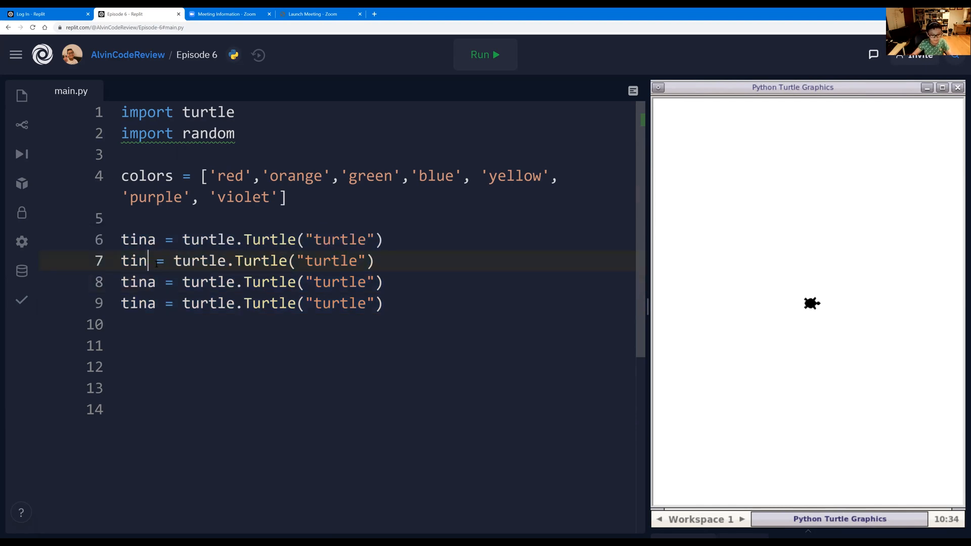
pyautogui.write('y')
pyautogui.click(252, 282)
pyautogui.write('u')
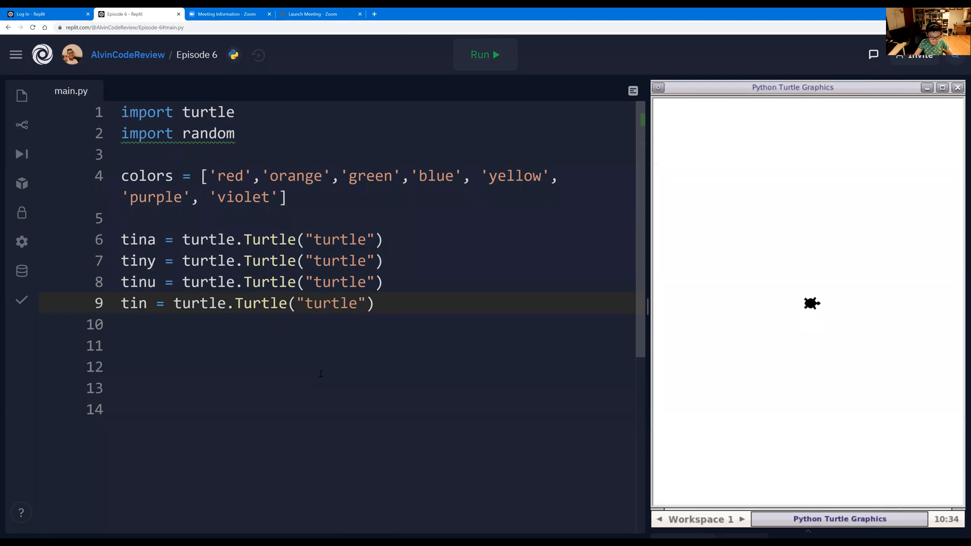
pyautogui.write('o')
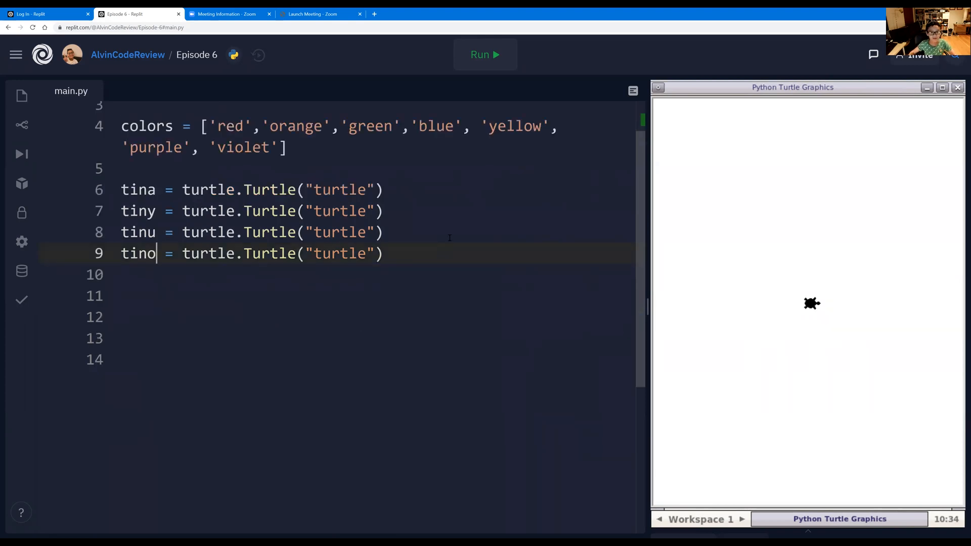
pyautogui.click(485, 55)
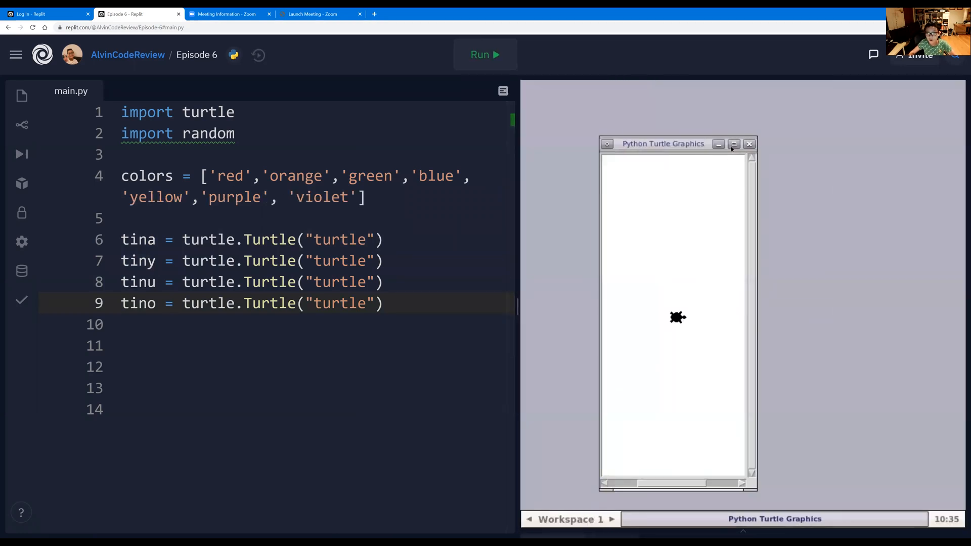
pyautogui.click(733, 143)
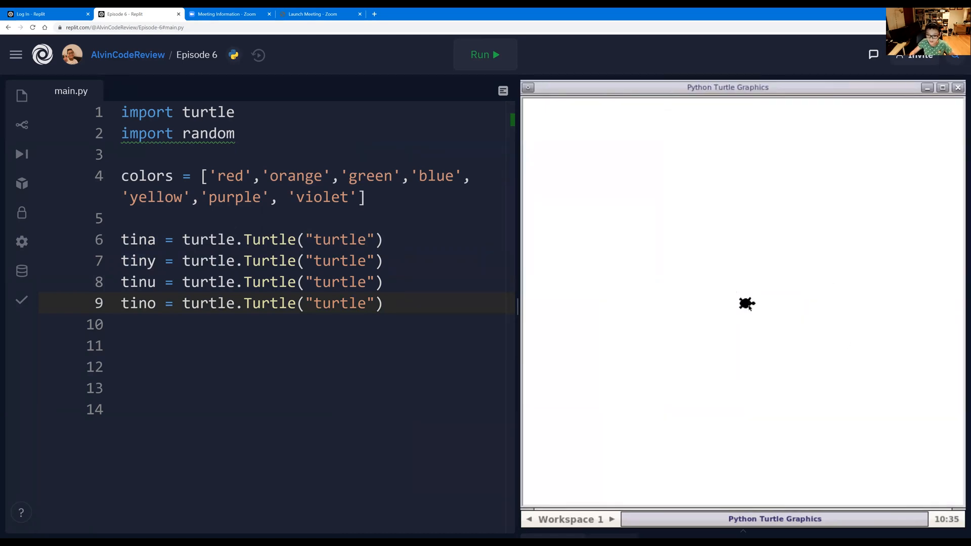
pyautogui.moveTo(547, 478)
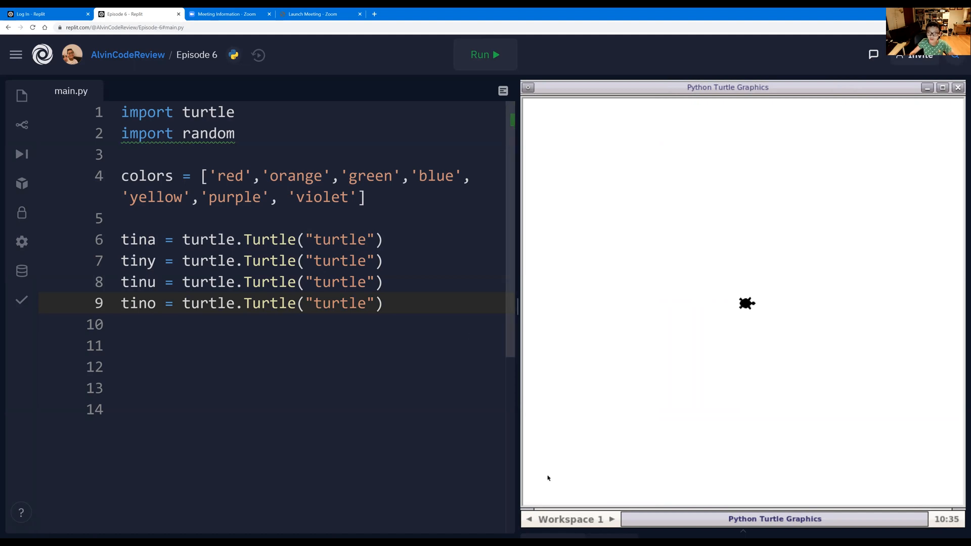
pyautogui.moveTo(745, 295)
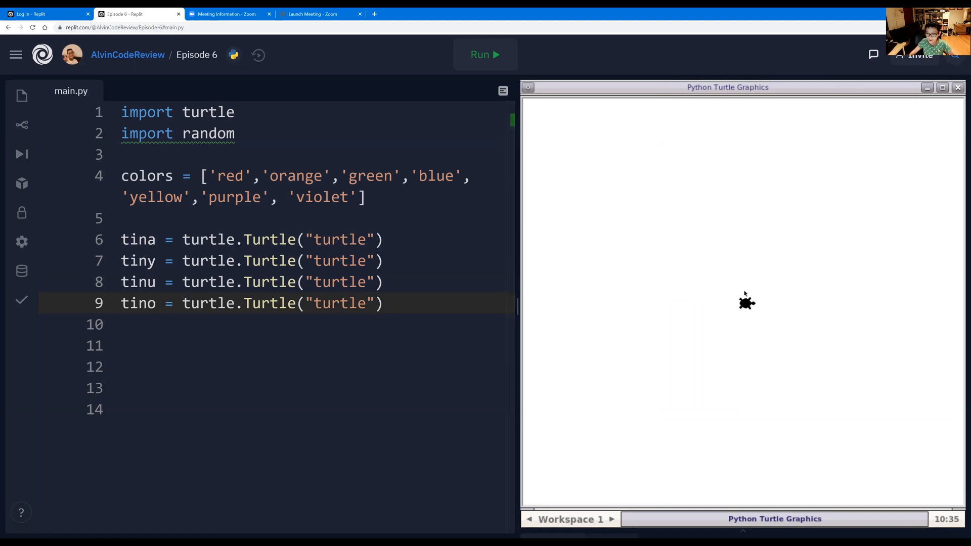
pyautogui.moveTo(748, 321)
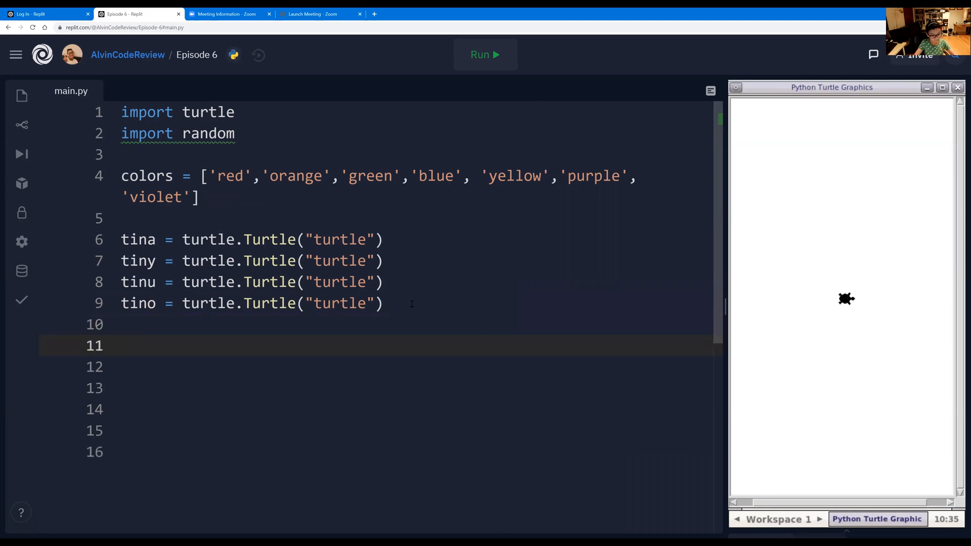
# Step: Add tina.goto(70, -70) to main.py
pyautogui.write('ti')
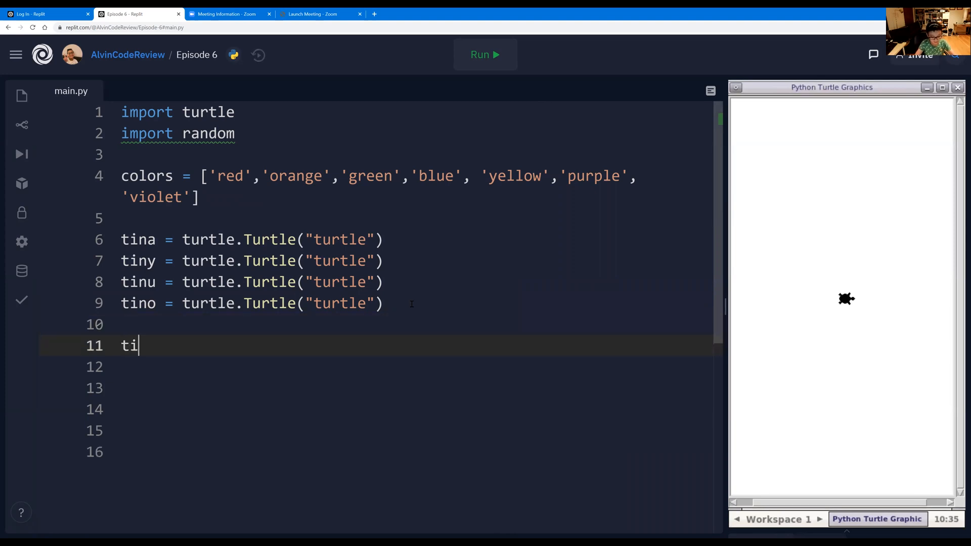
pyautogui.write('na.goto(')
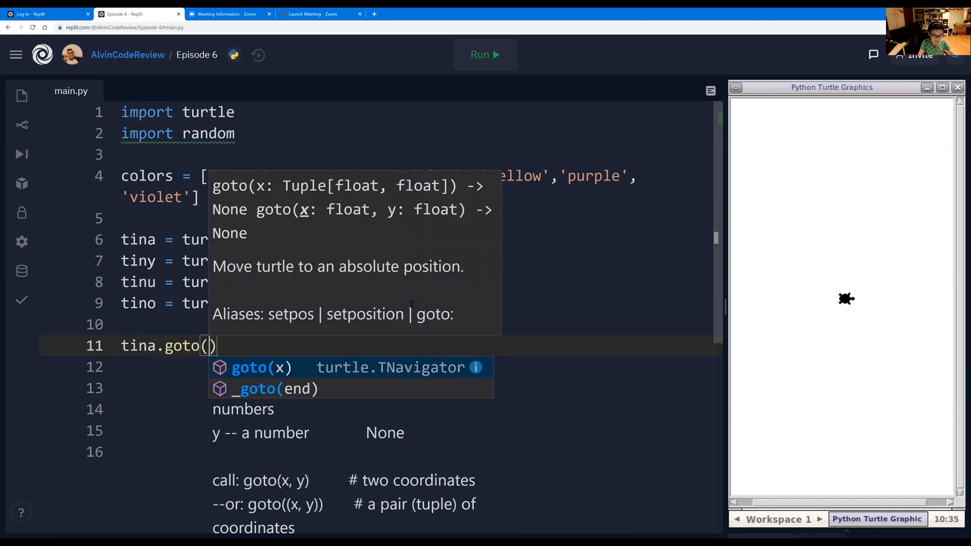
pyautogui.write('7')
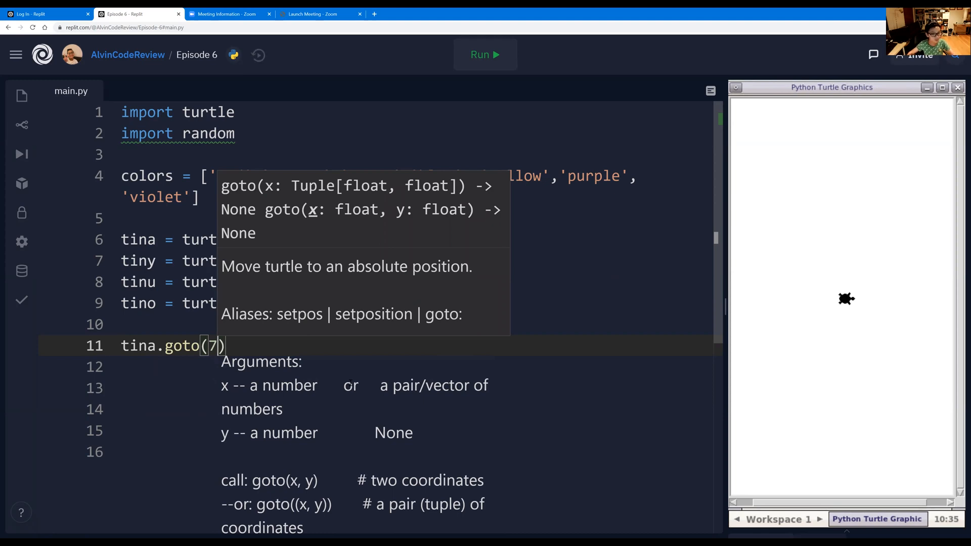
pyautogui.moveTo(261, 348)
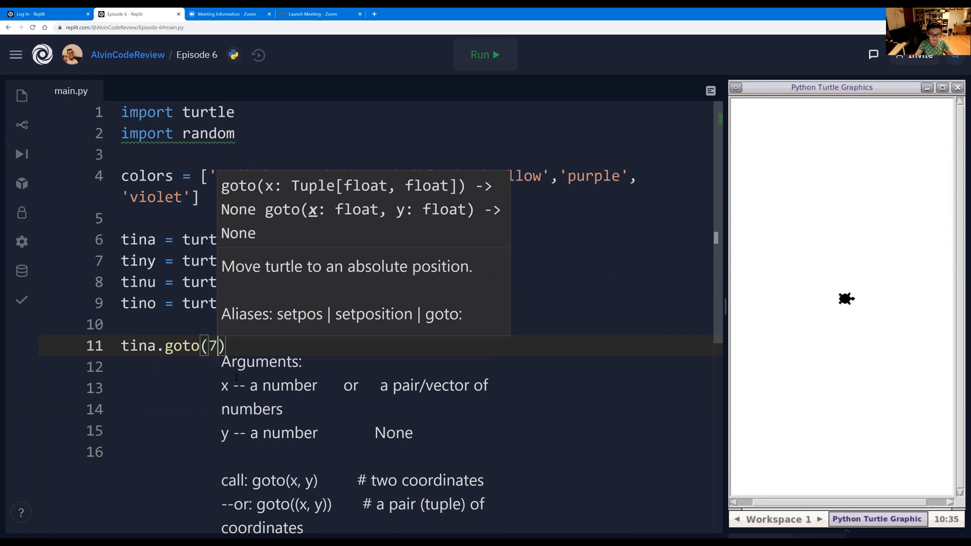
pyautogui.write('0,')
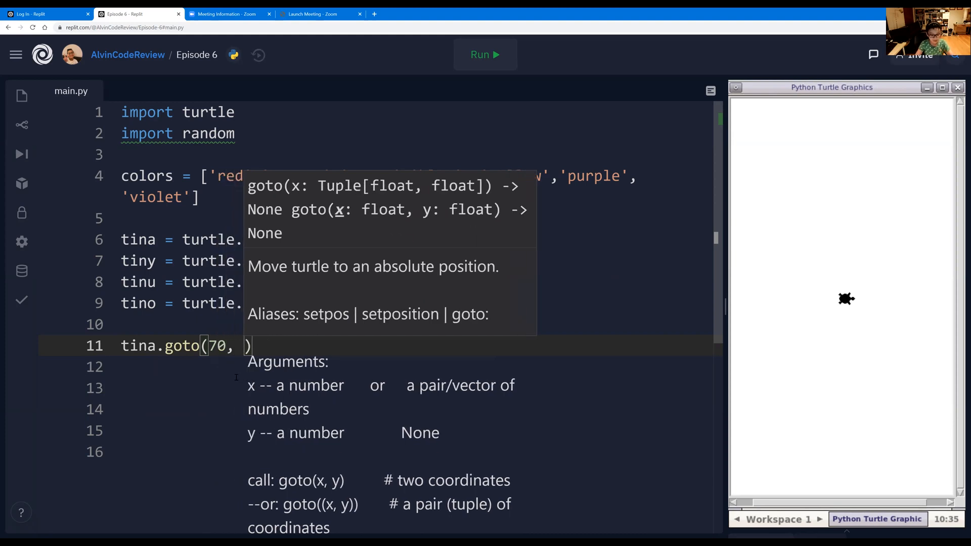
pyautogui.write('-70')
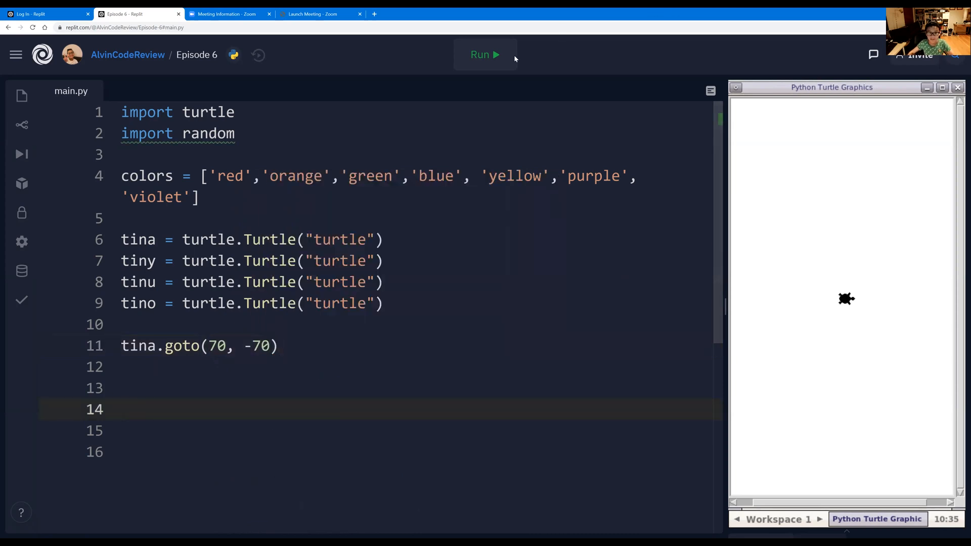
# Step: Run the script and maximize the turtle window to see the diagonal line
pyautogui.click(485, 55)
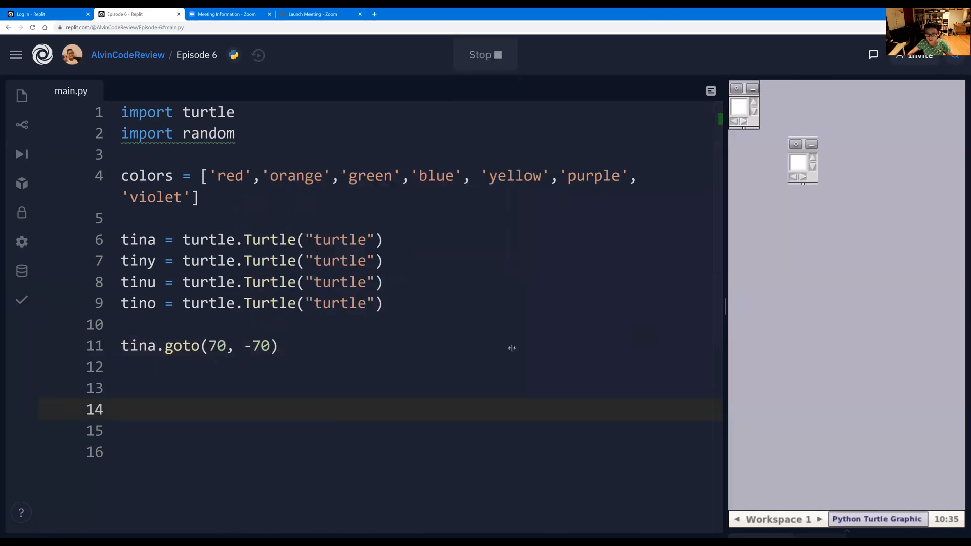
pyautogui.click(485, 55)
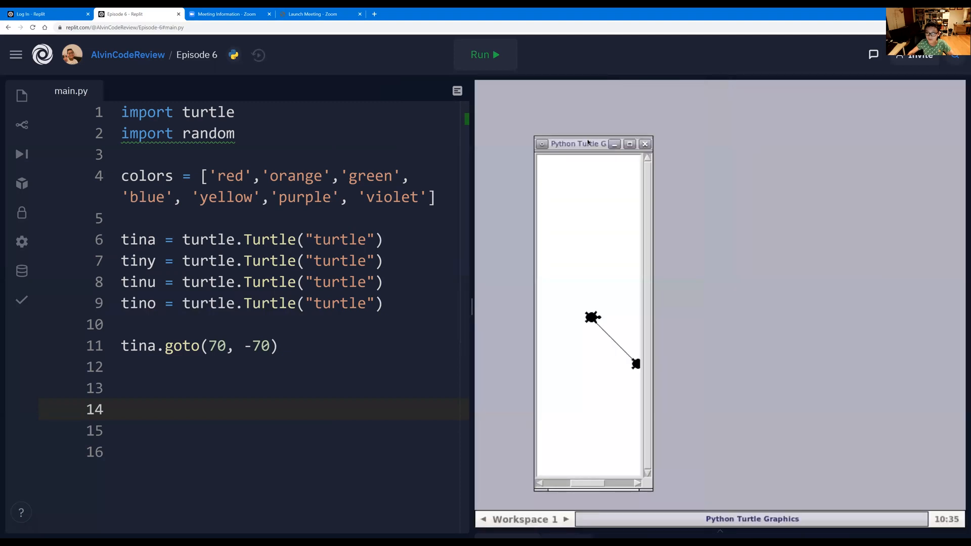
pyautogui.click(630, 143)
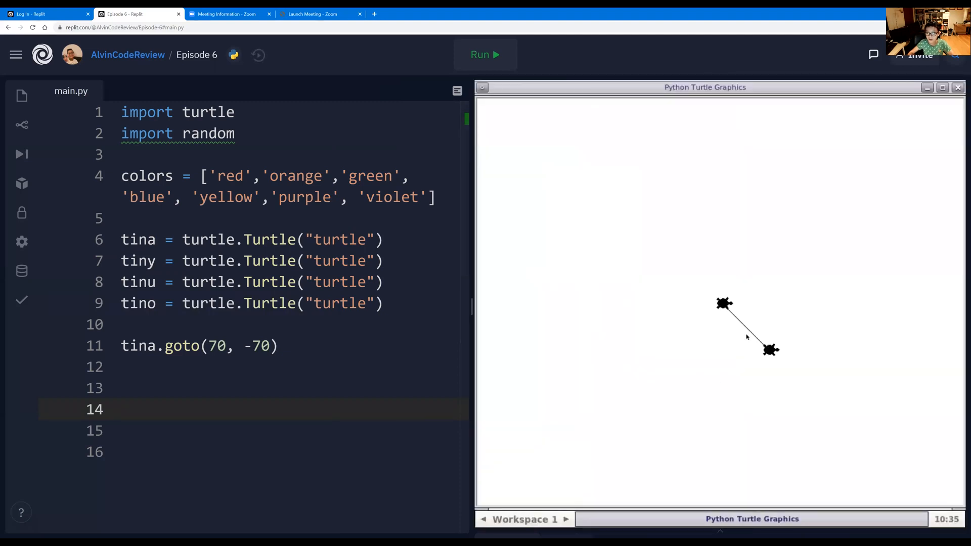
pyautogui.moveTo(742, 312)
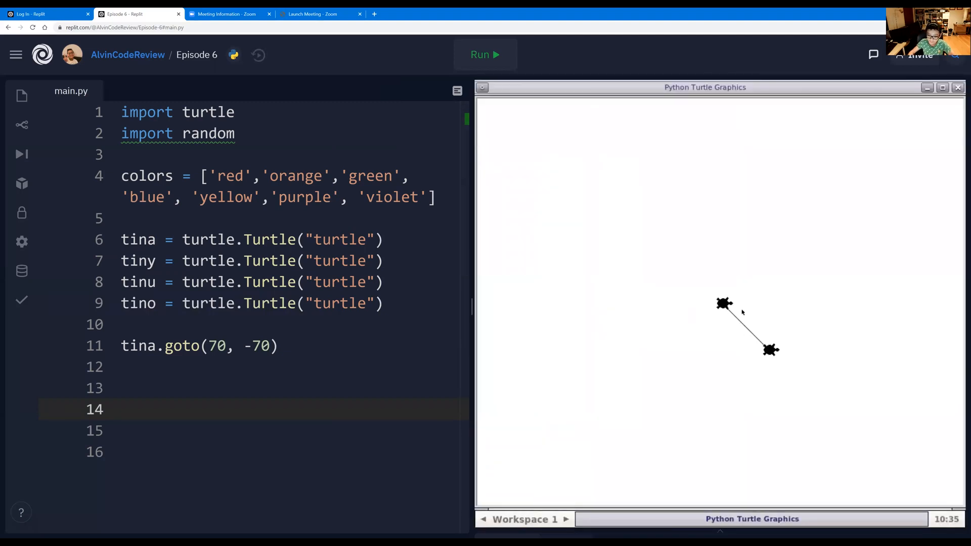
pyautogui.moveTo(536, 305)
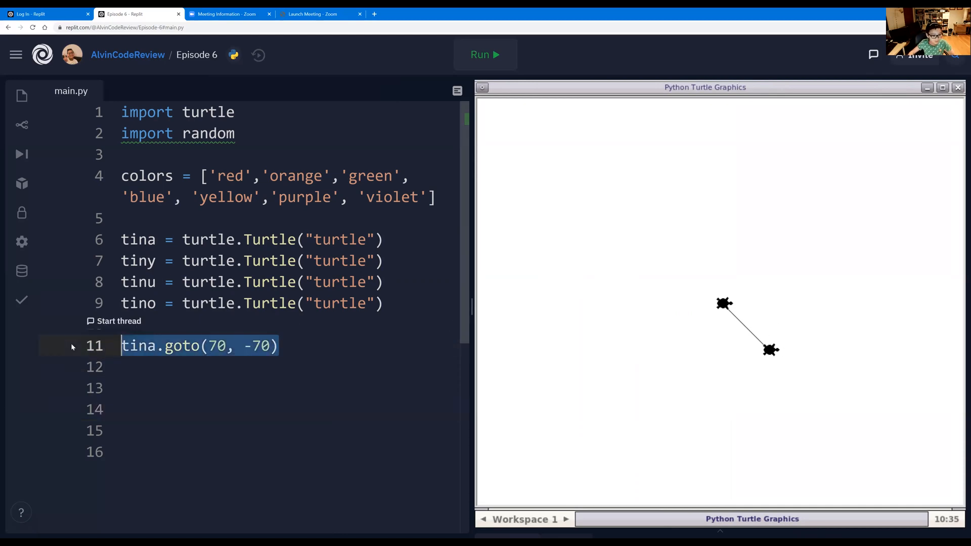
# Step: Give tiny, tinu and tino goto lines to the remaining ±70 corners, then run and enlarge
pyautogui.click(349, 345)
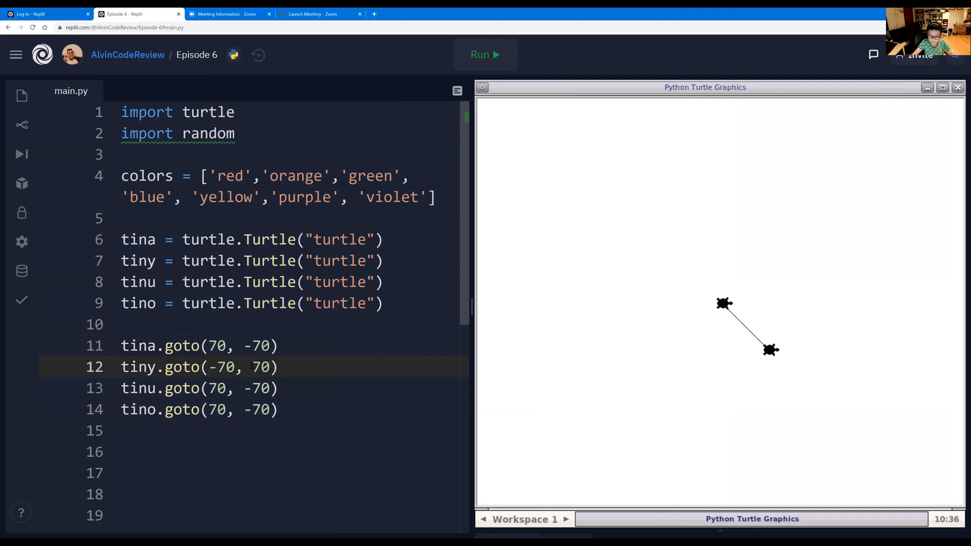
pyautogui.click(198, 389)
pyautogui.write('-')
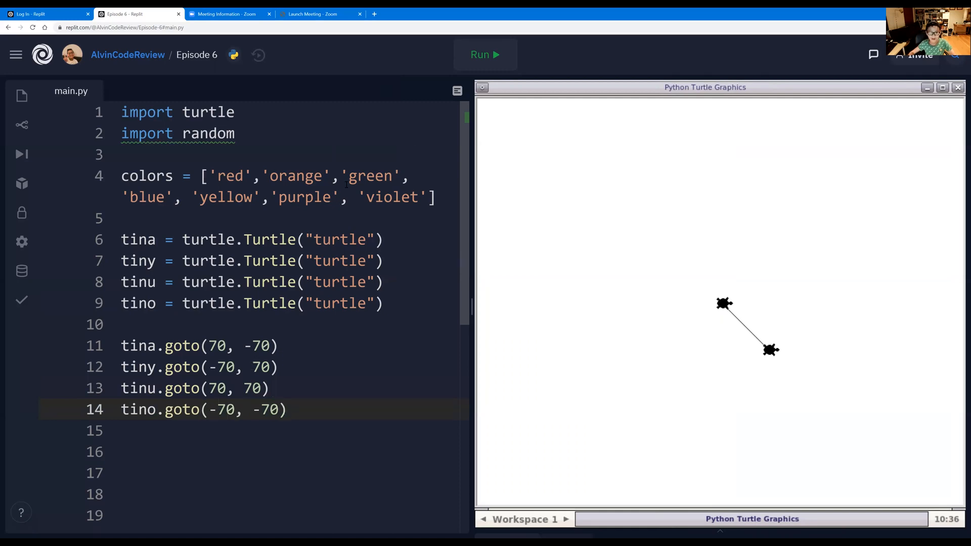
pyautogui.click(485, 55)
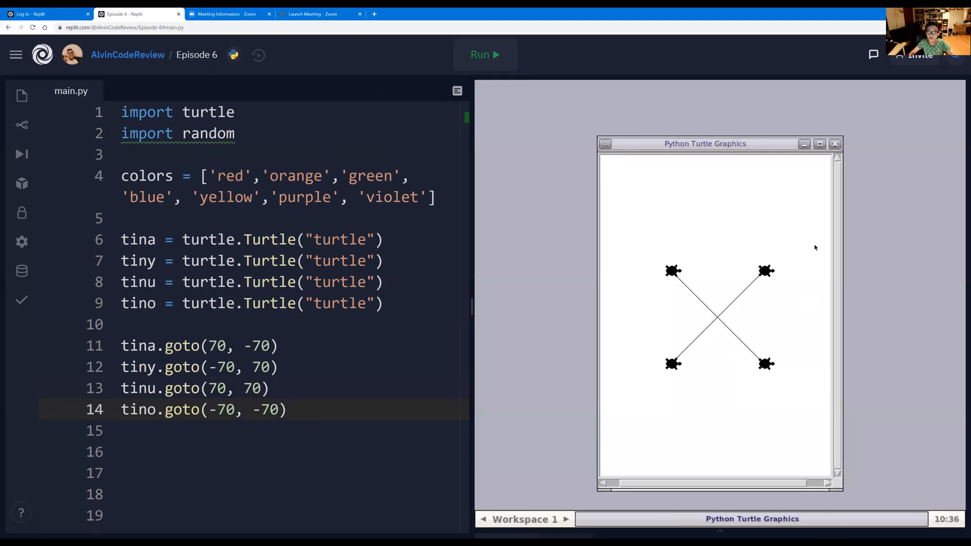
pyautogui.moveTo(824, 144)
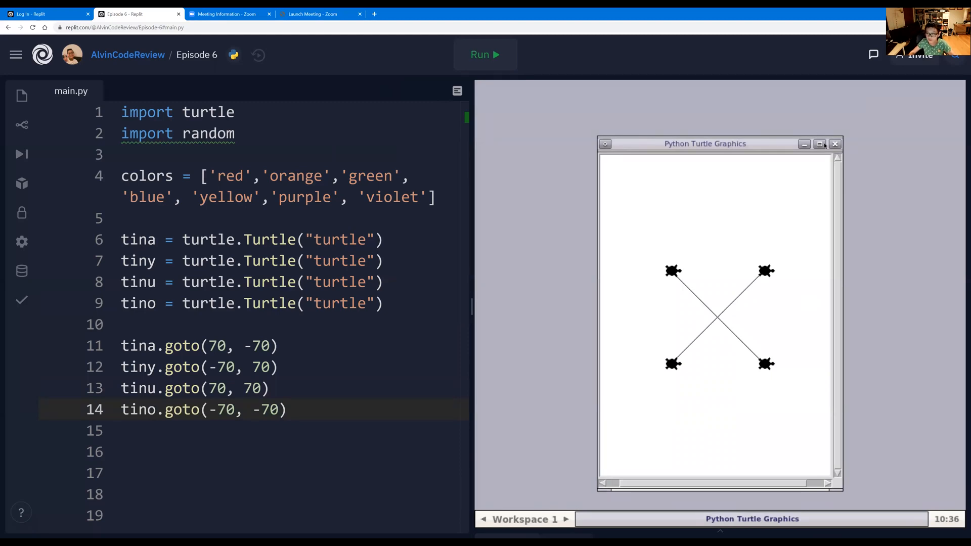
pyautogui.click(820, 143)
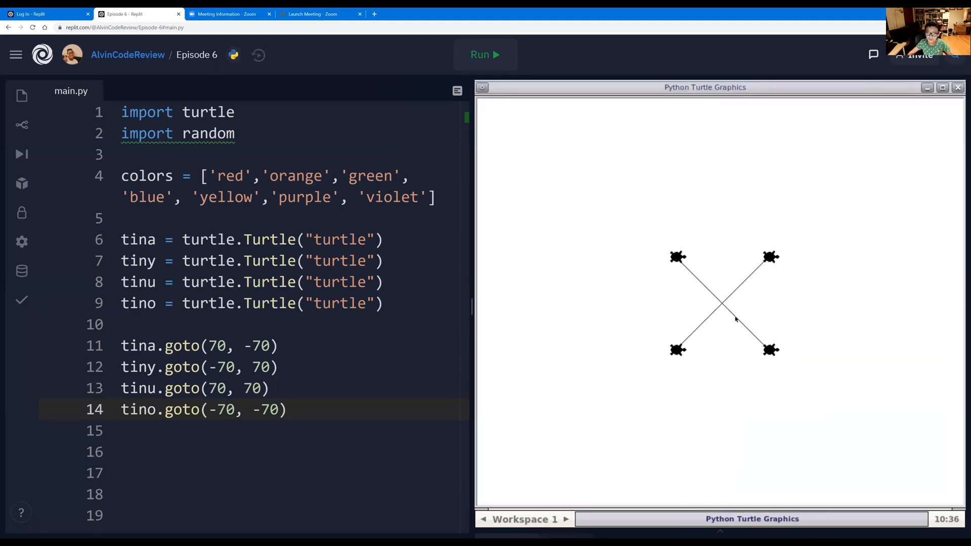
pyautogui.moveTo(651, 377)
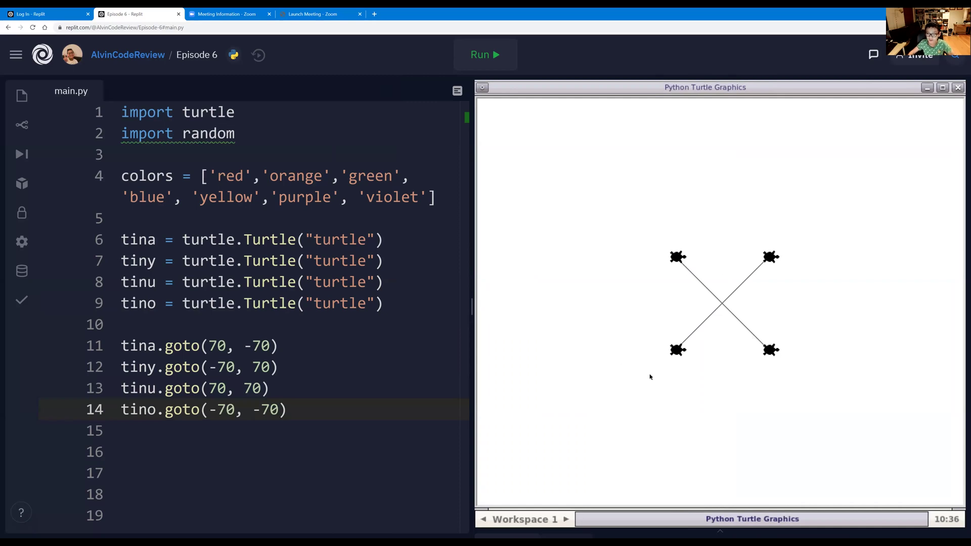
pyautogui.moveTo(709, 295)
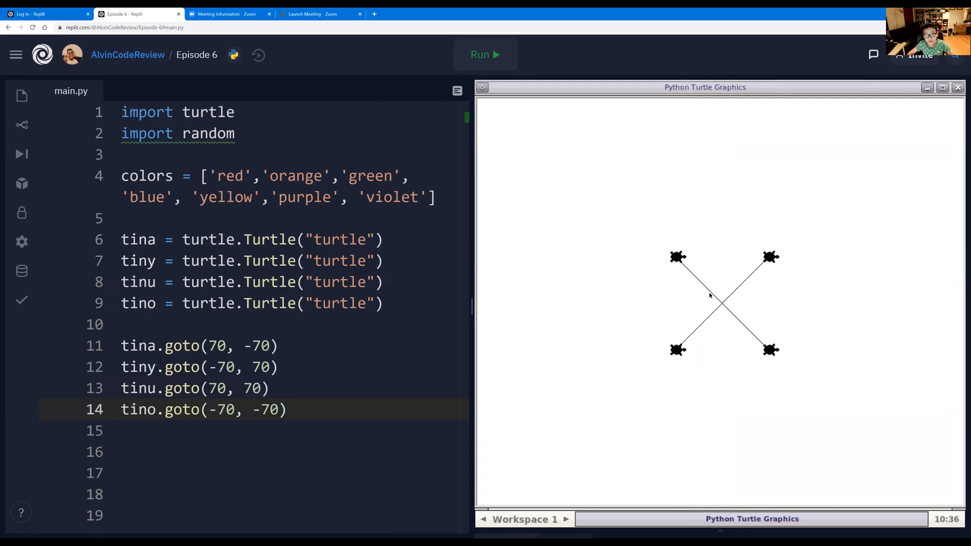
pyautogui.moveTo(676, 329)
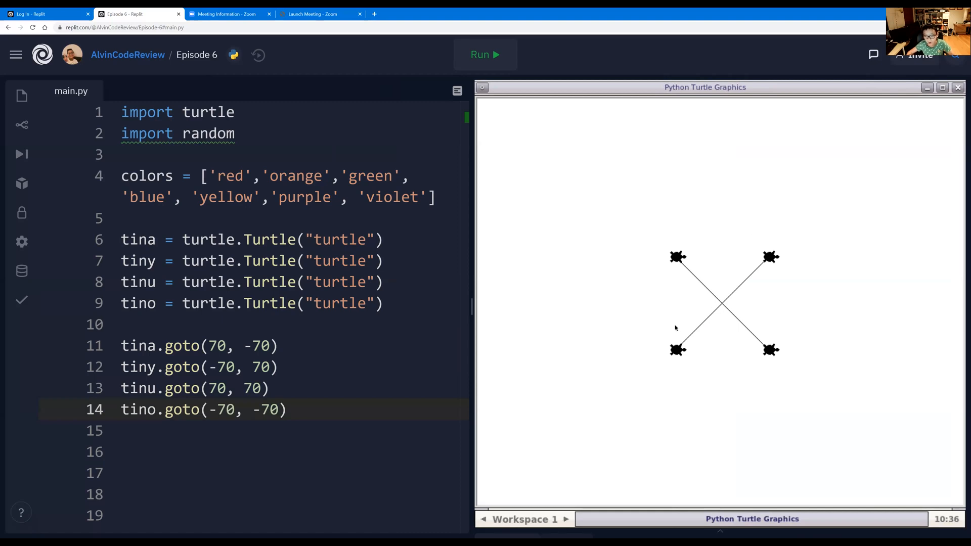
pyautogui.moveTo(704, 348)
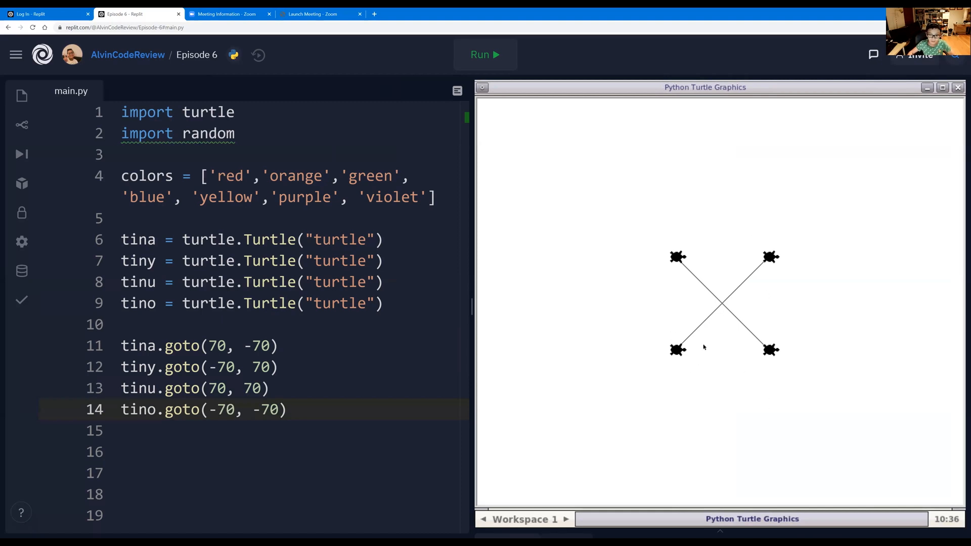
pyautogui.moveTo(733, 273)
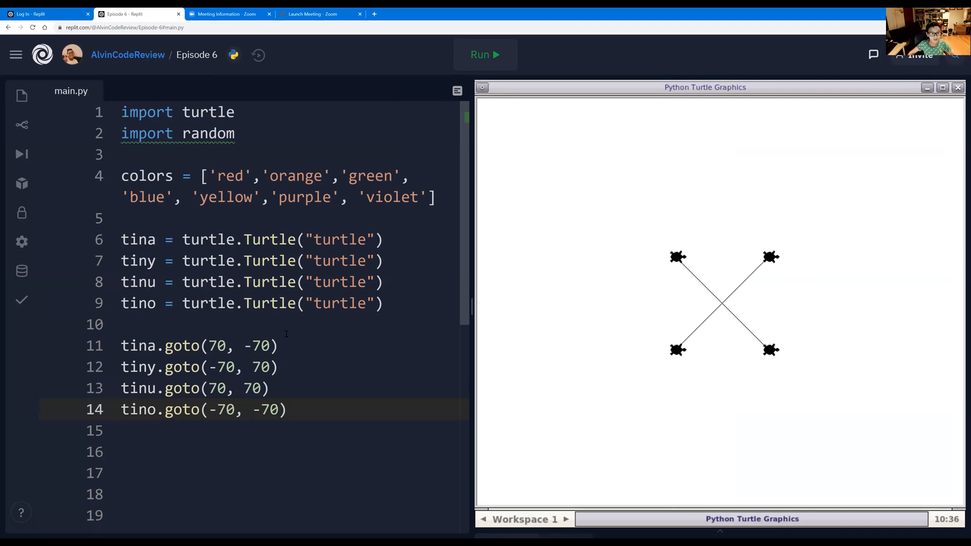
# Step: Create t_list = [tina, tiny, tinu, tino] above the goto lines
pyautogui.press('Enter')
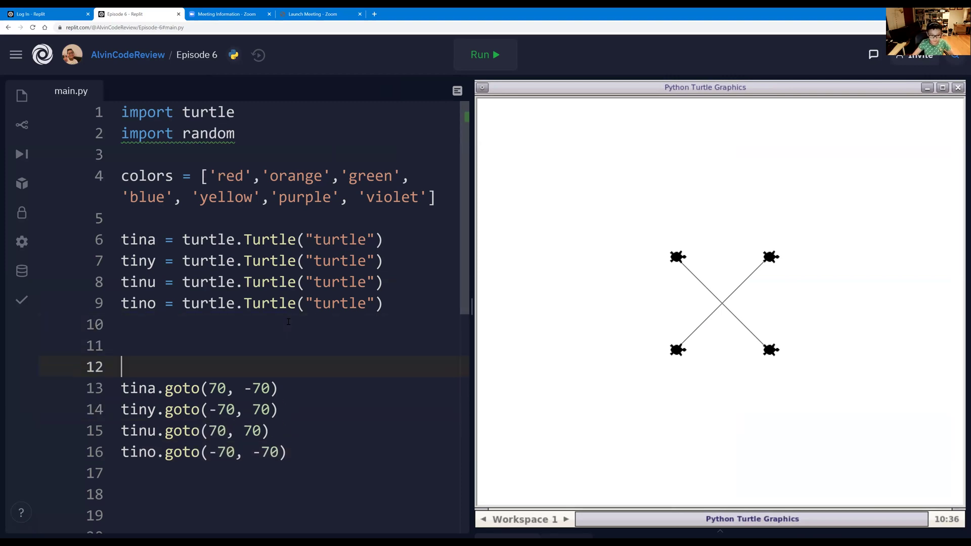
pyautogui.write('t')
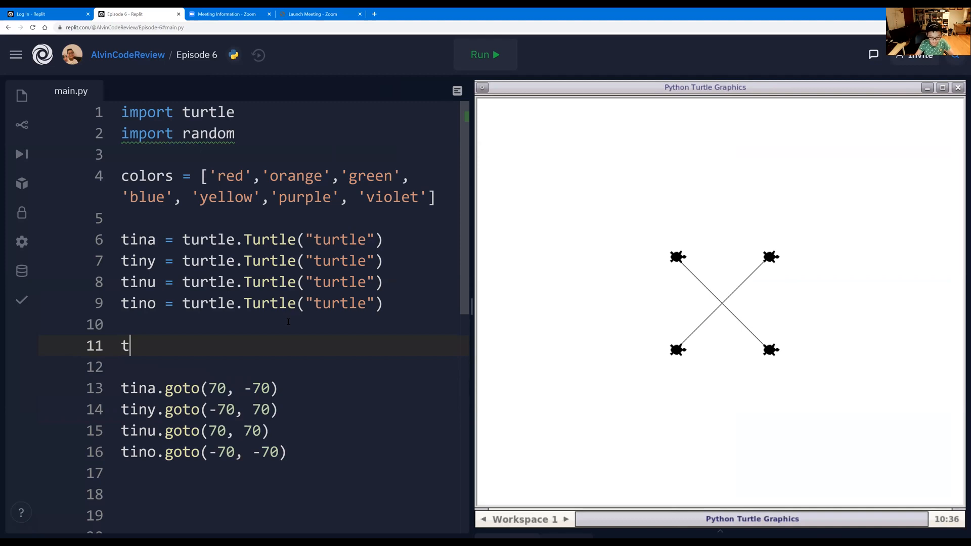
pyautogui.write('_list')
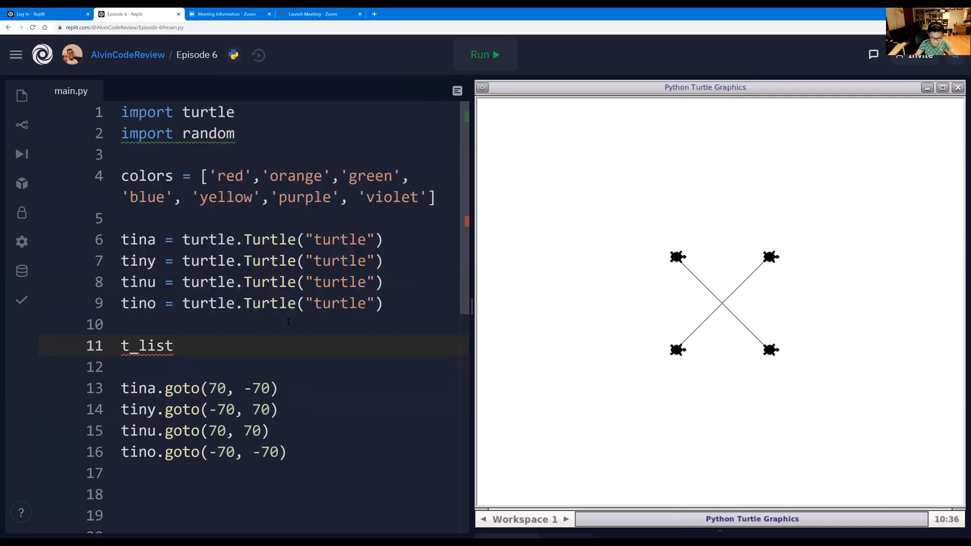
pyautogui.write('= []')
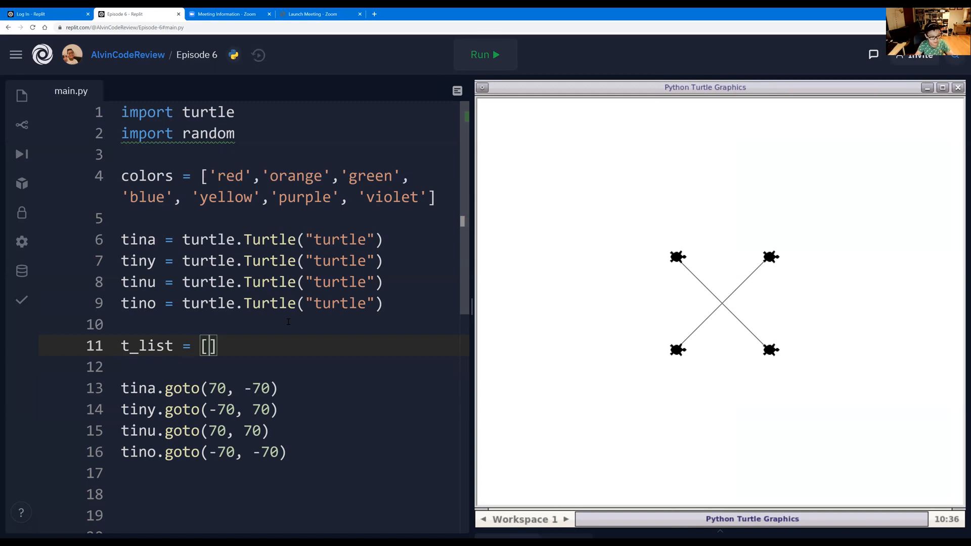
pyautogui.write('tina, tiny, tinu, tino')
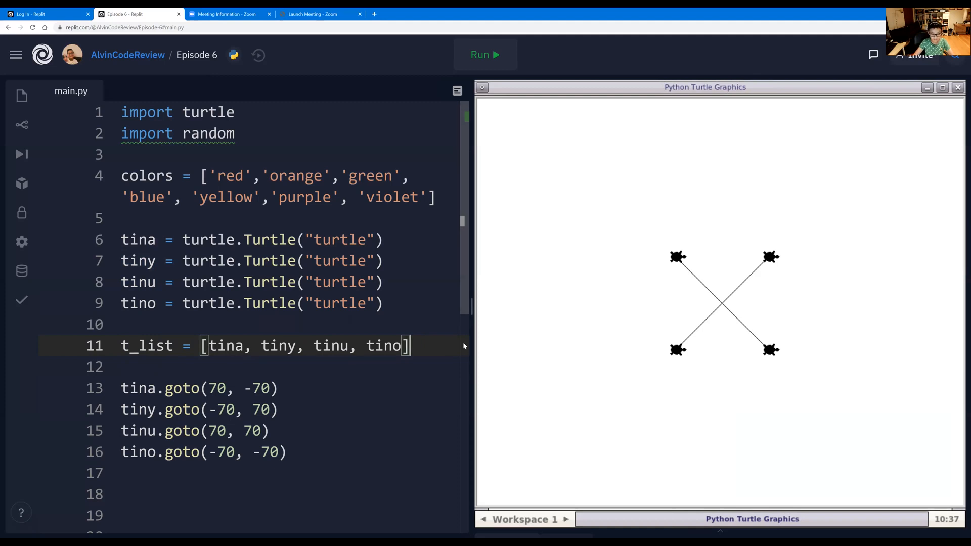
# Step: Loop over t_list calling penup(), color("green") and speed(0) on each turtle
pyautogui.write('f')
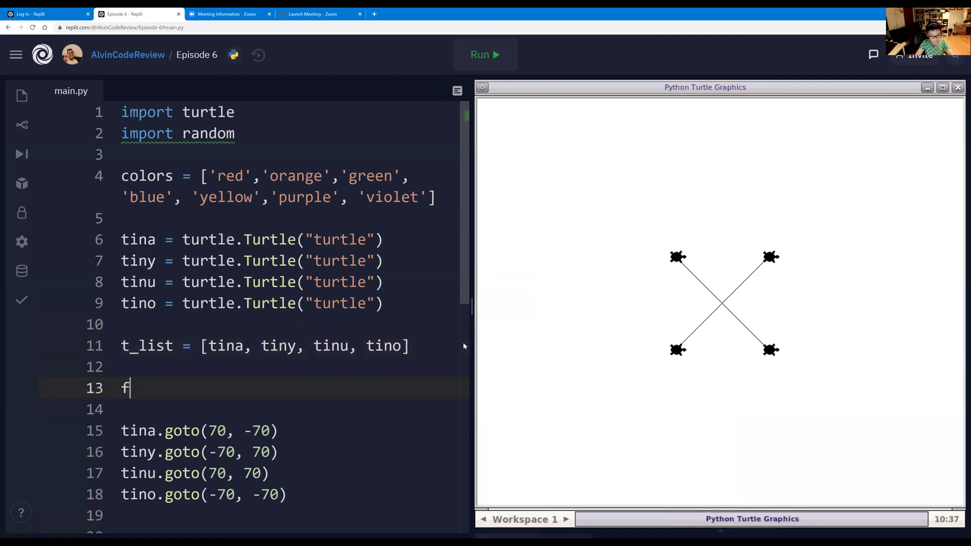
pyautogui.write('or t in')
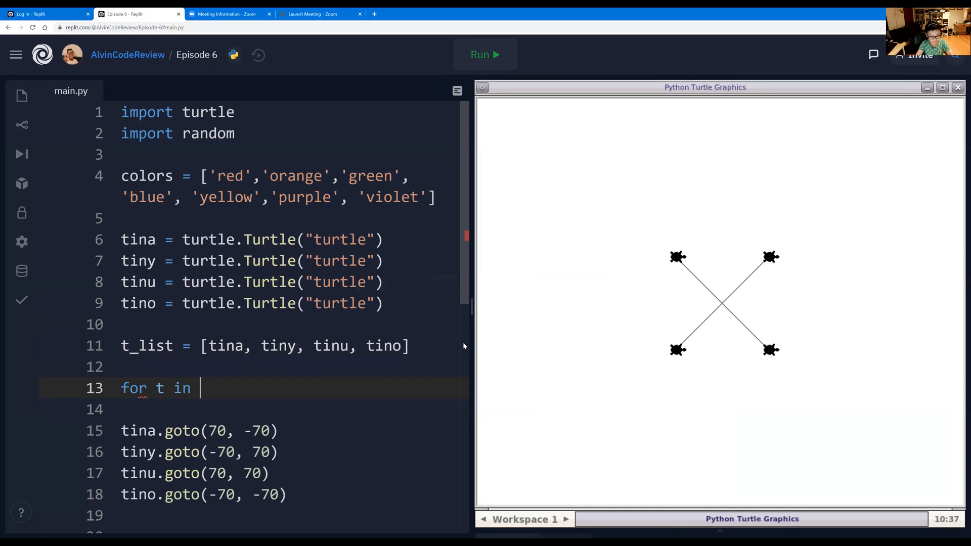
pyautogui.write('t_list:')
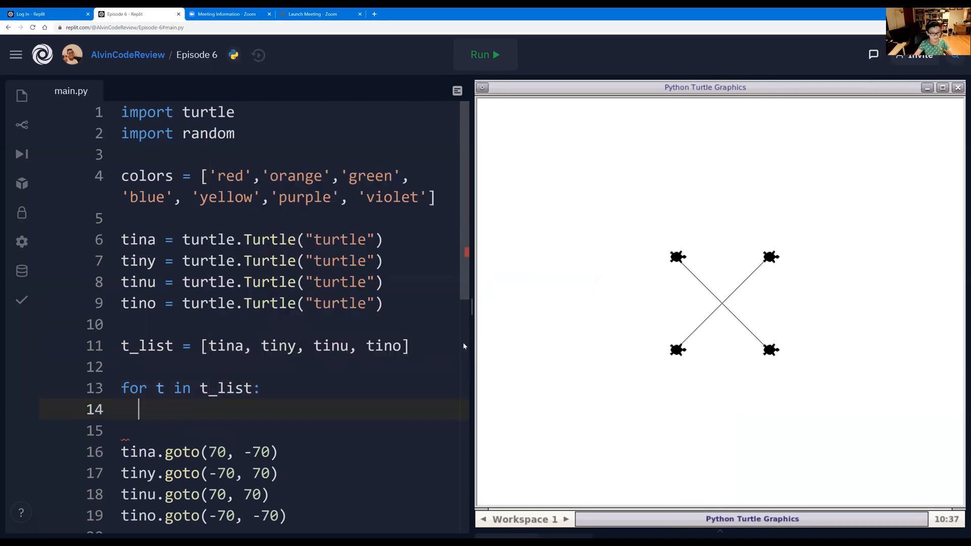
pyautogui.write('t.pen')
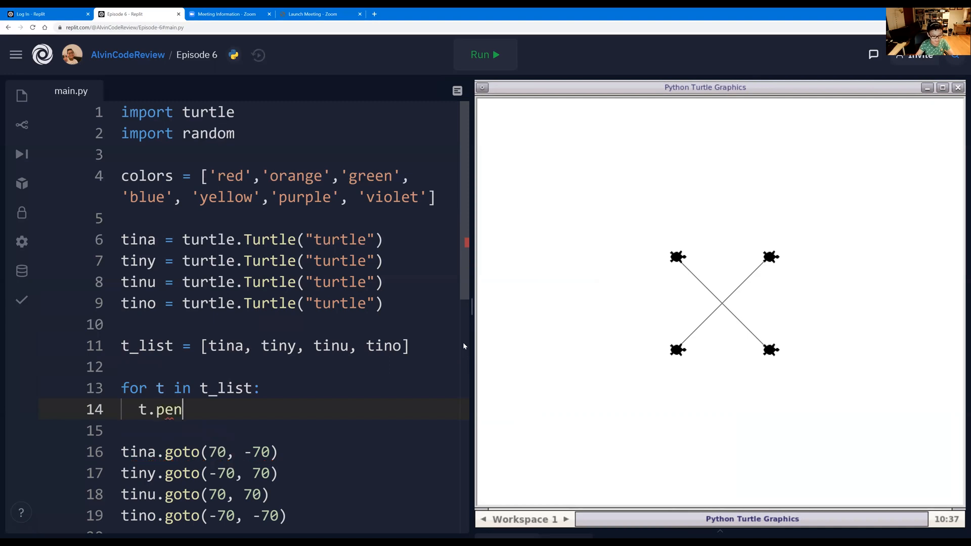
pyautogui.write('down')
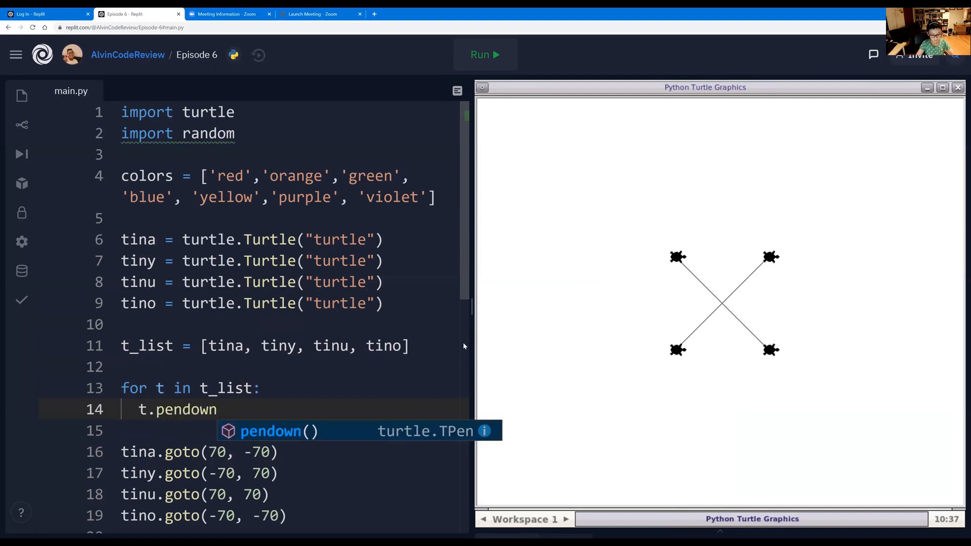
pyautogui.press('backspace')
pyautogui.write('up(')
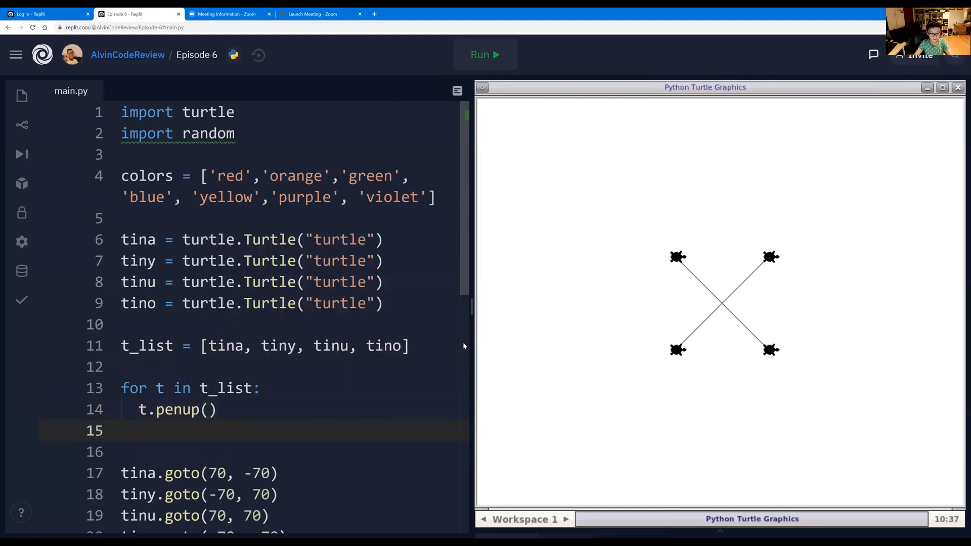
pyautogui.write('t.')
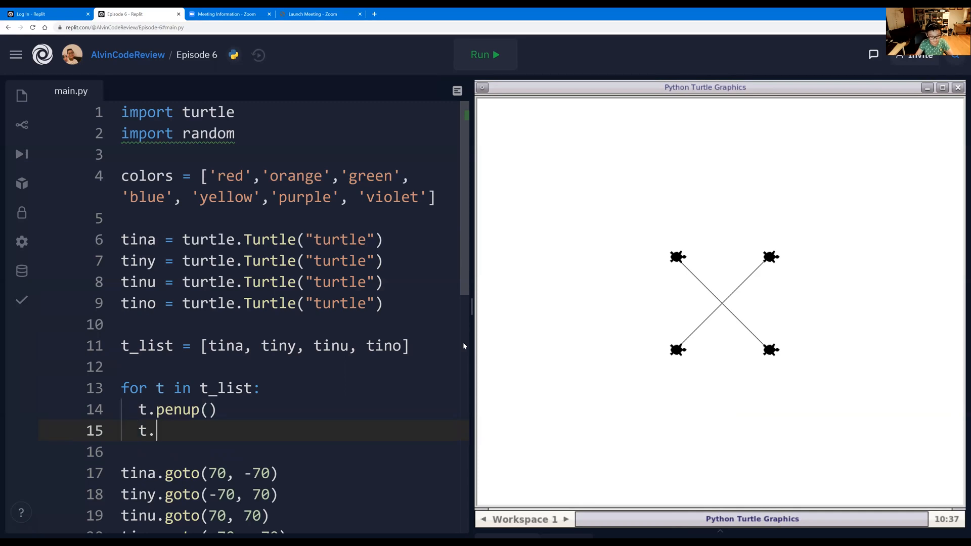
pyautogui.write('color("green')
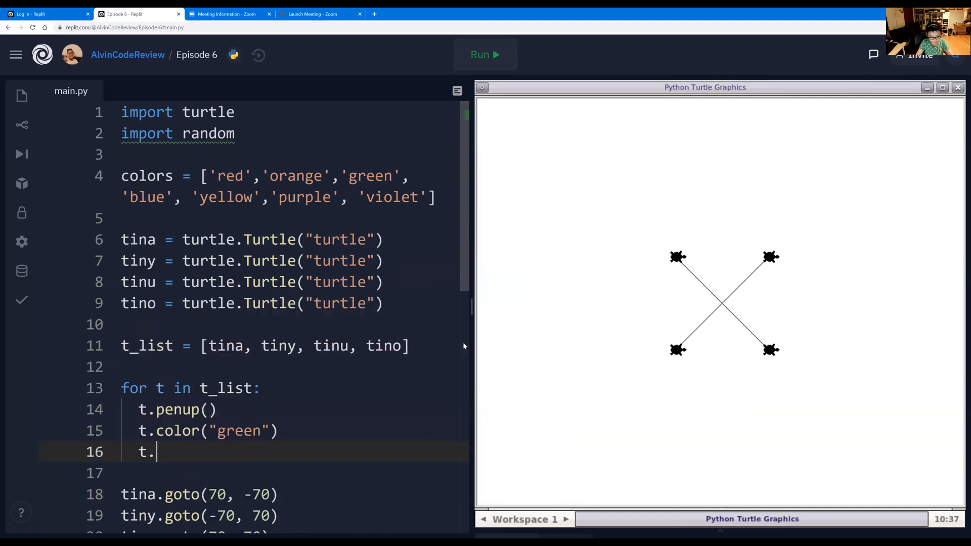
pyautogui.write('speed')
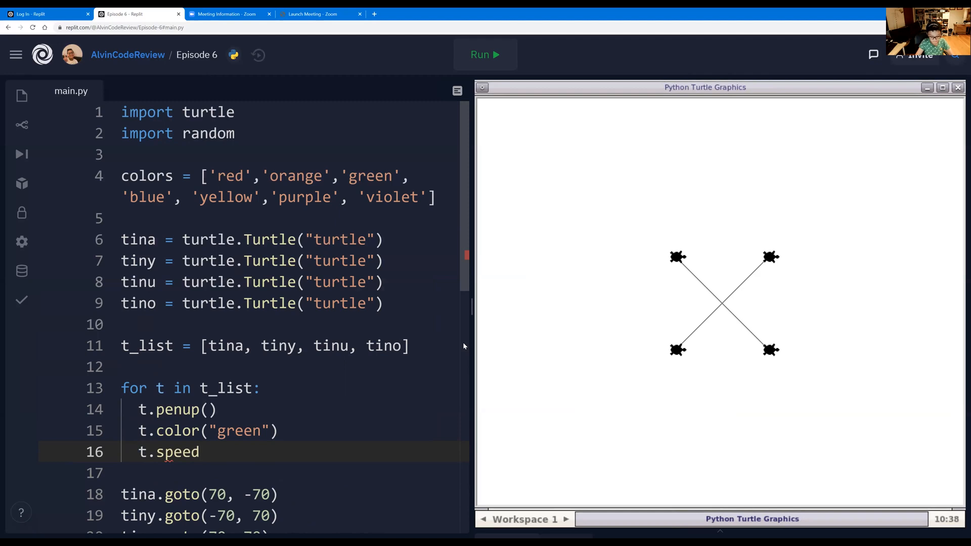
pyautogui.write('(0')
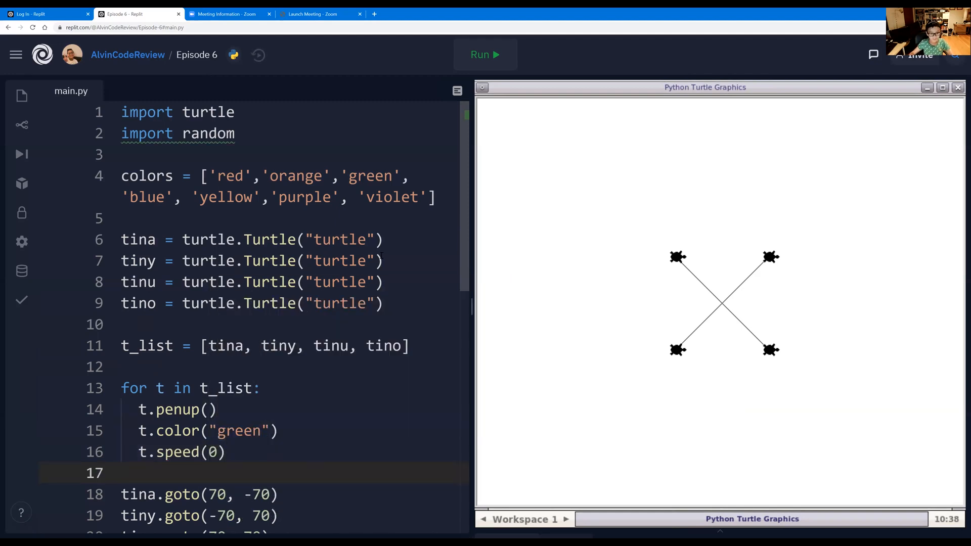
# Step: Run the script to show four green turtles at the ±70 corners without lines
pyautogui.click(485, 55)
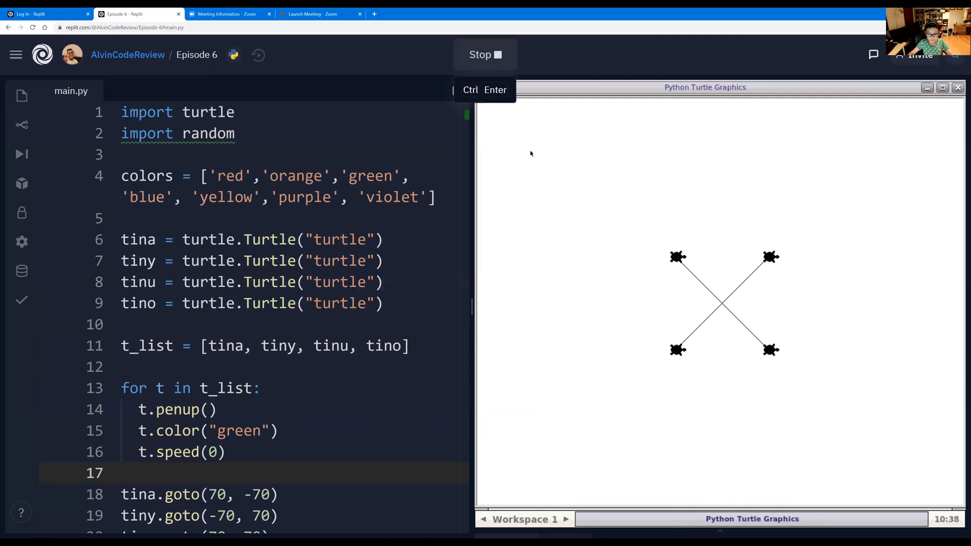
pyautogui.moveTo(750, 254)
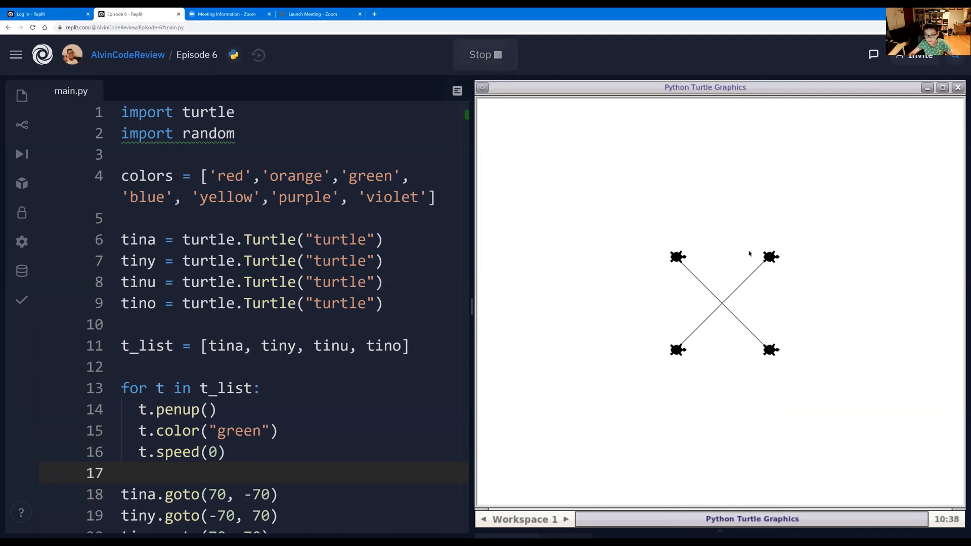
pyautogui.click(486, 55)
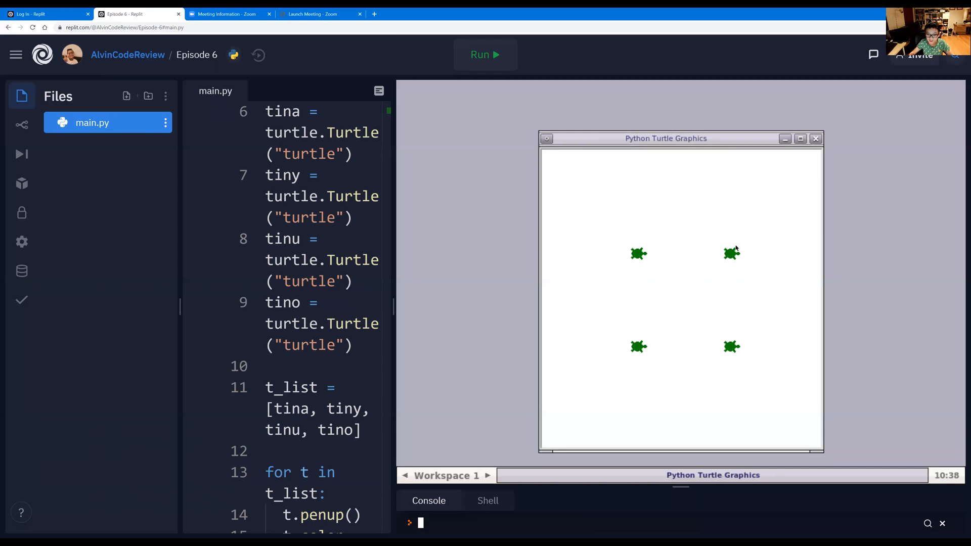
pyautogui.moveTo(737, 281)
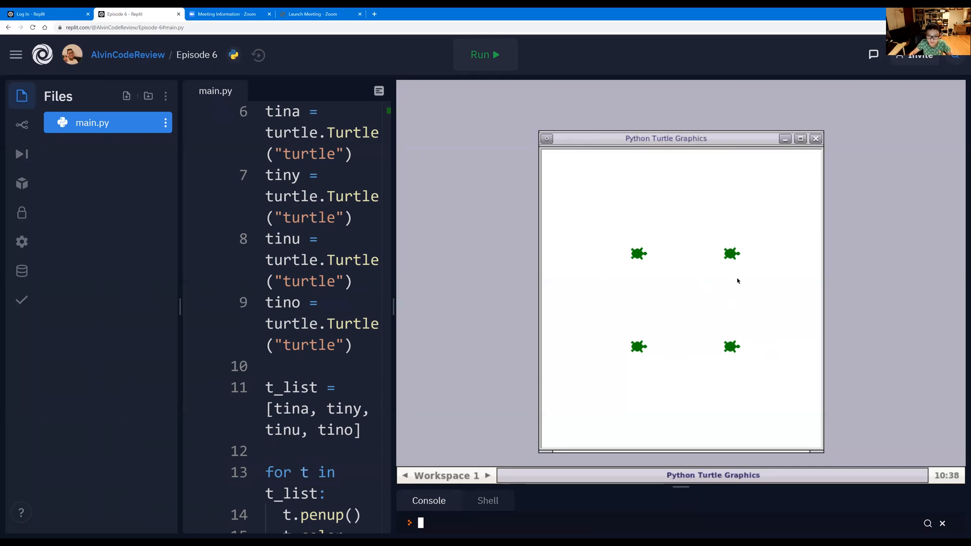
pyautogui.moveTo(628, 363)
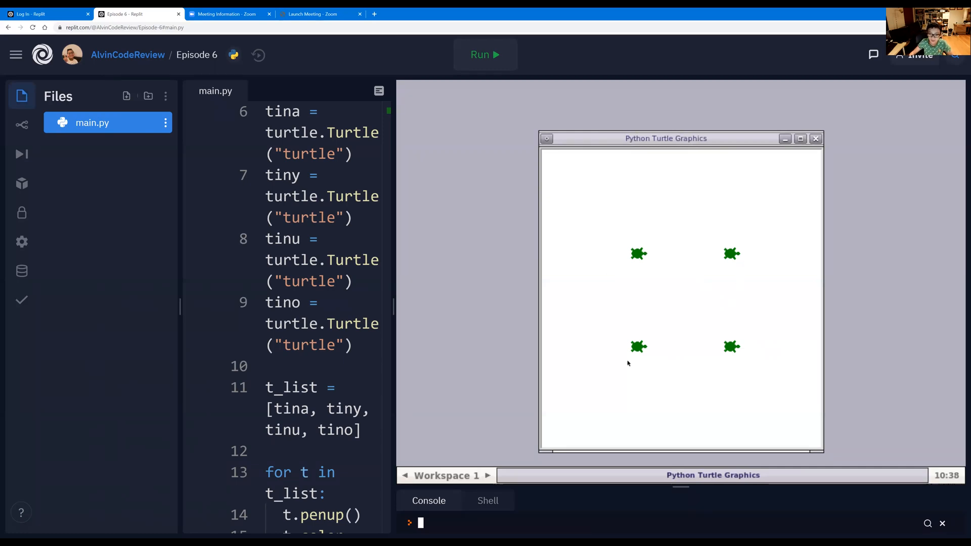
pyautogui.moveTo(676, 307)
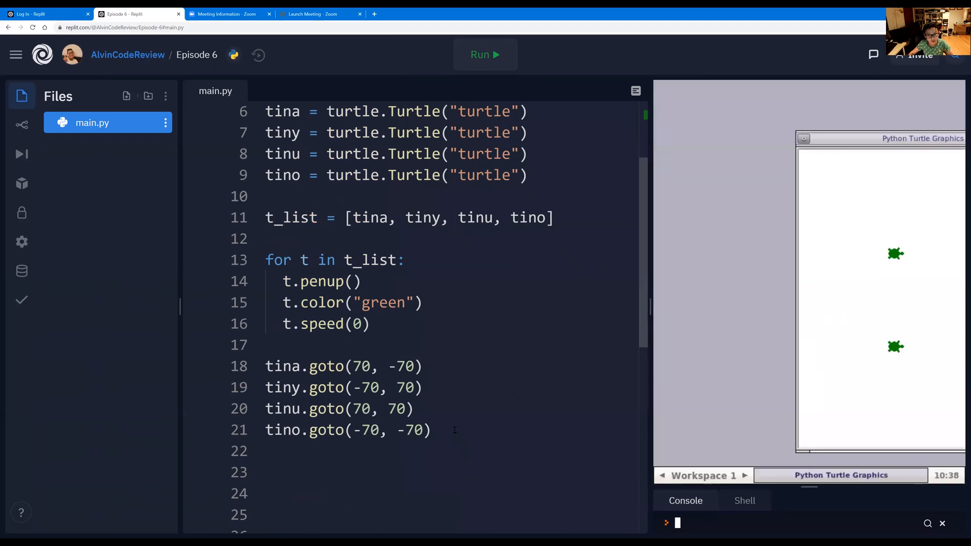
# Step: Write a for x in range(50) loop with random pencolors, forward/left turns and tino's circles
pyautogui.click(267, 472)
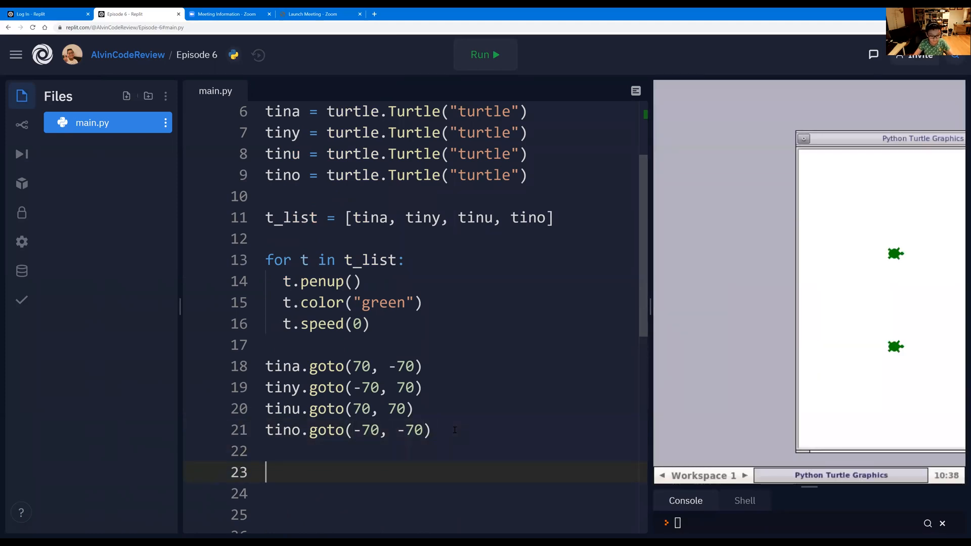
pyautogui.write('for x i')
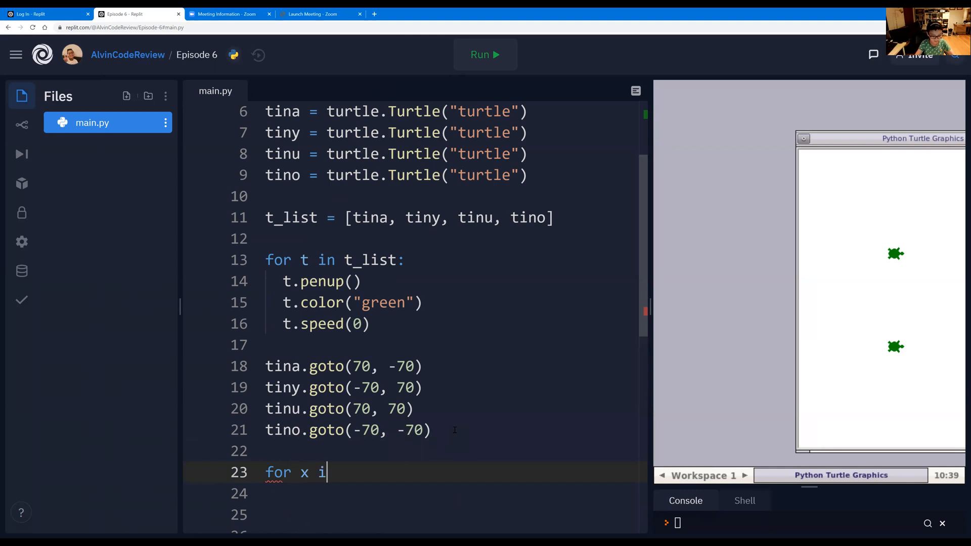
pyautogui.write('n range')
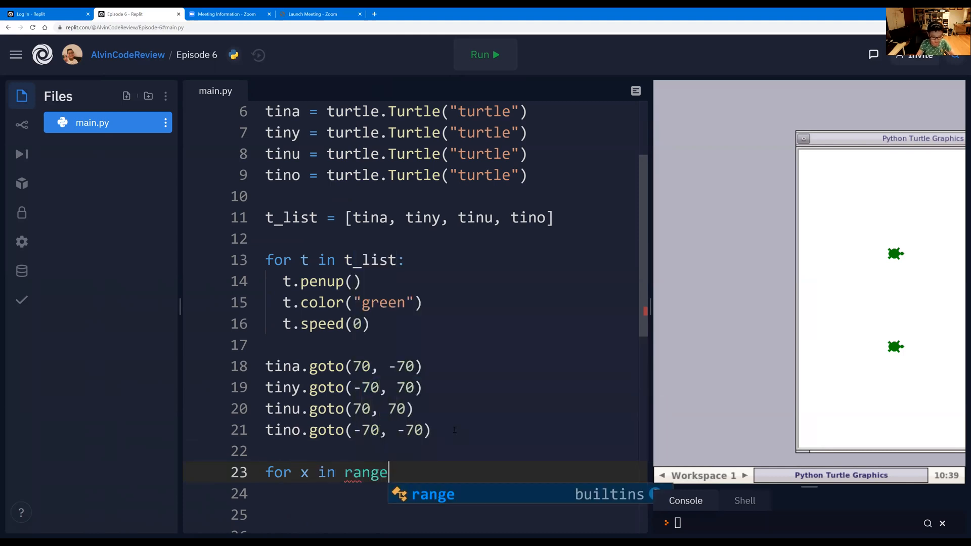
pyautogui.write('(50)')
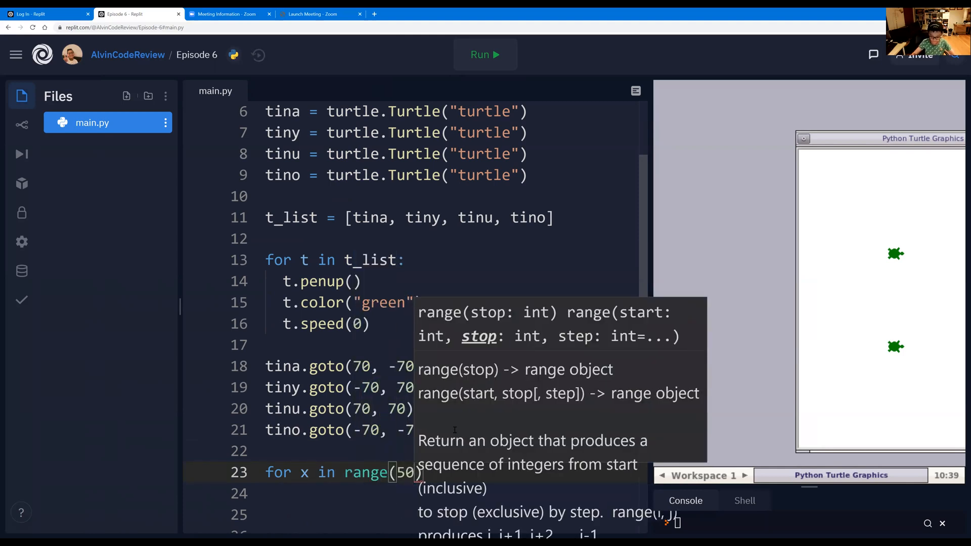
pyautogui.press('enter')
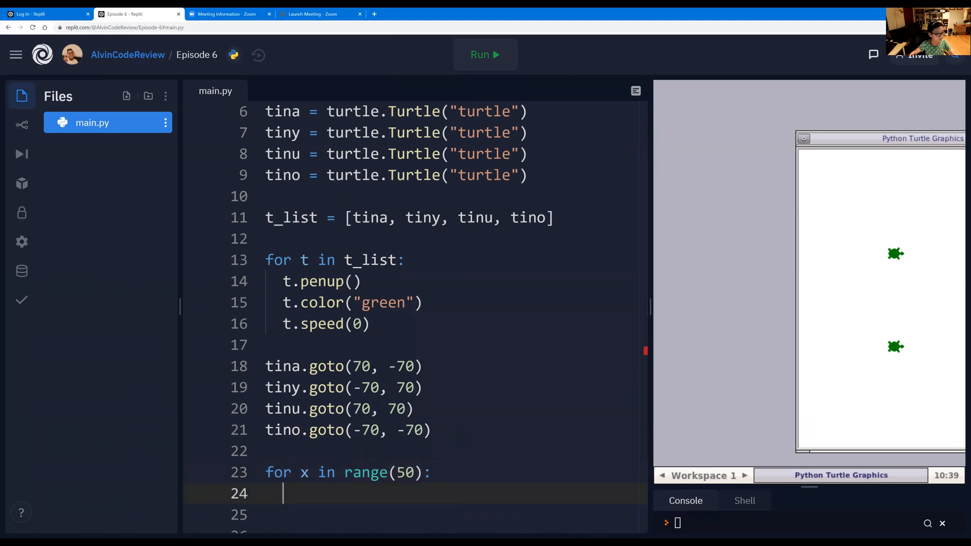
pyautogui.scroll(-3)
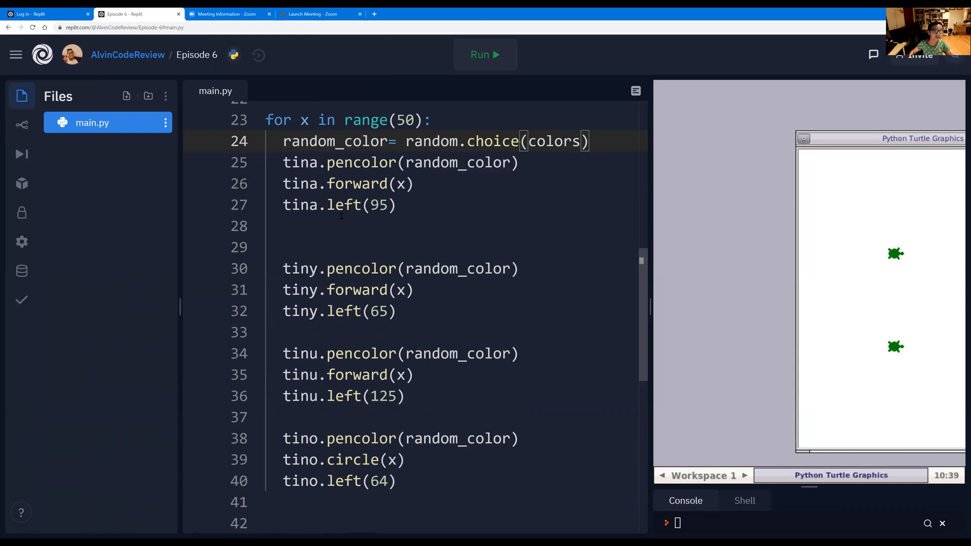
pyautogui.moveTo(417, 201)
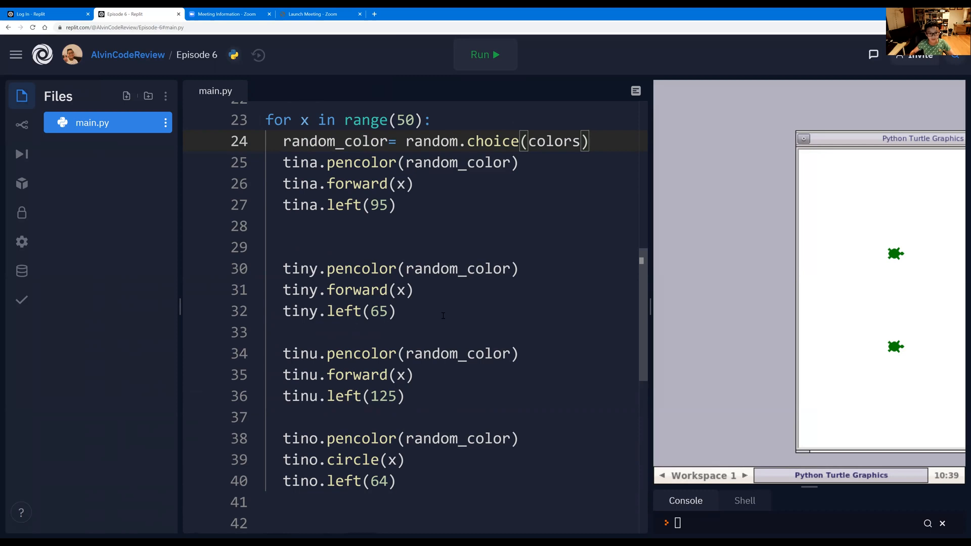
pyautogui.write('\\')
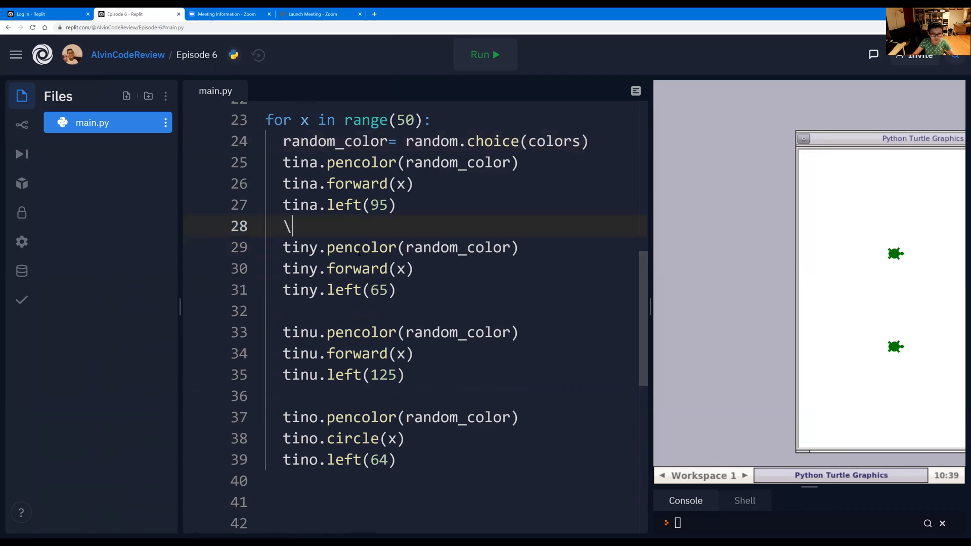
pyautogui.press('Backspace')
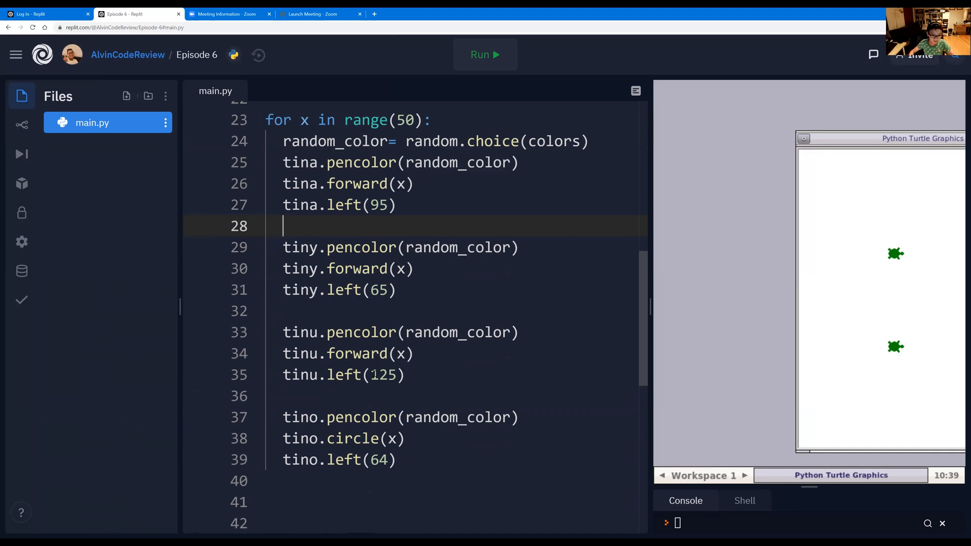
pyautogui.moveTo(259, 502)
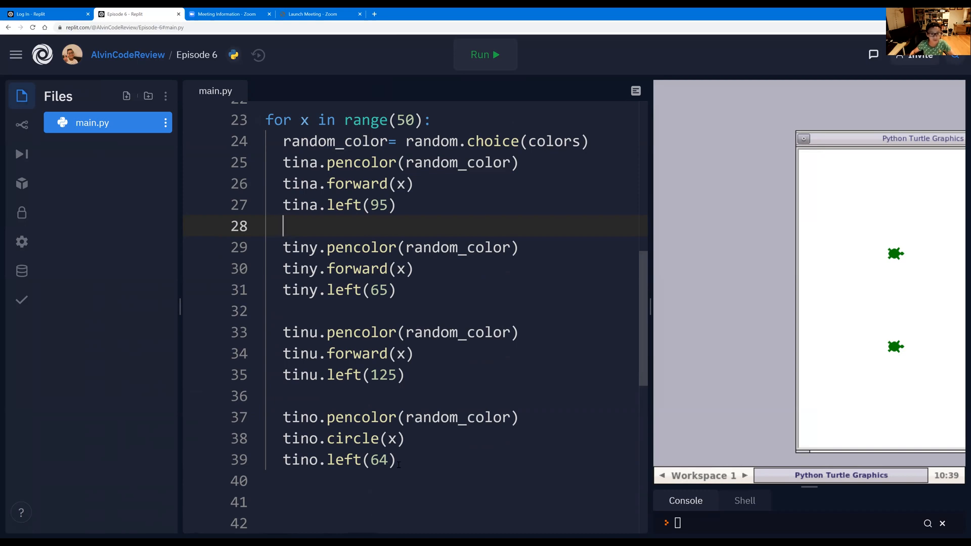
pyautogui.scroll(3)
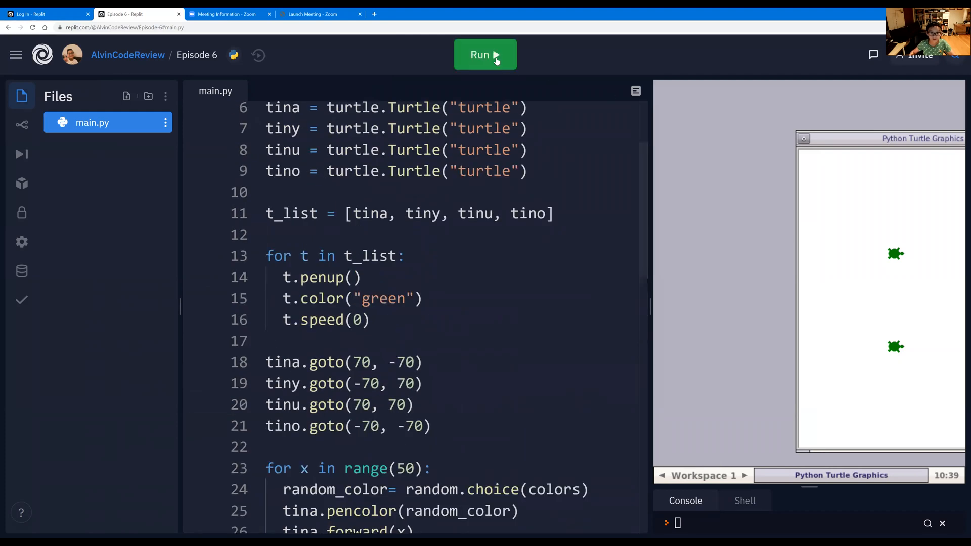
# Step: Run and stop the spiral program, finding the turtles turn without drawing any patterns
pyautogui.click(485, 54)
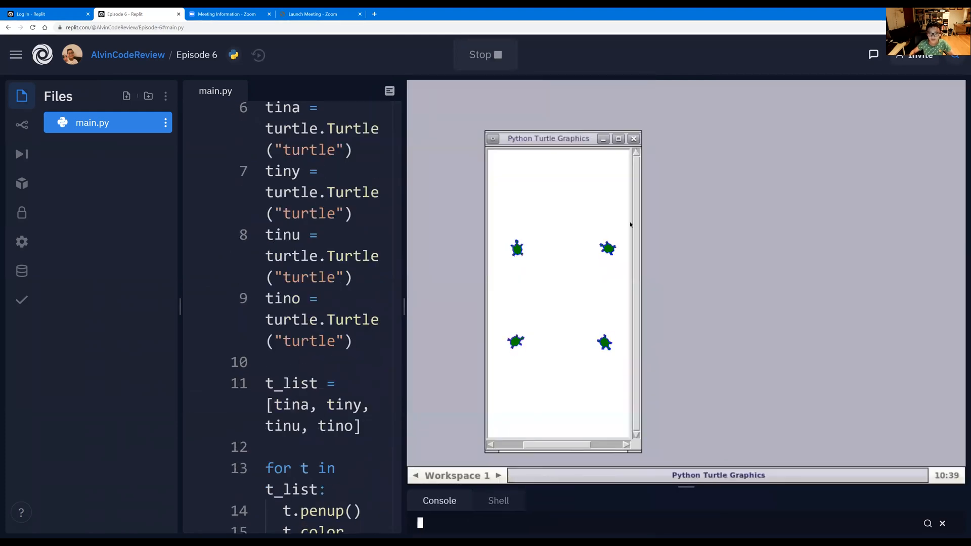
pyautogui.click(618, 138)
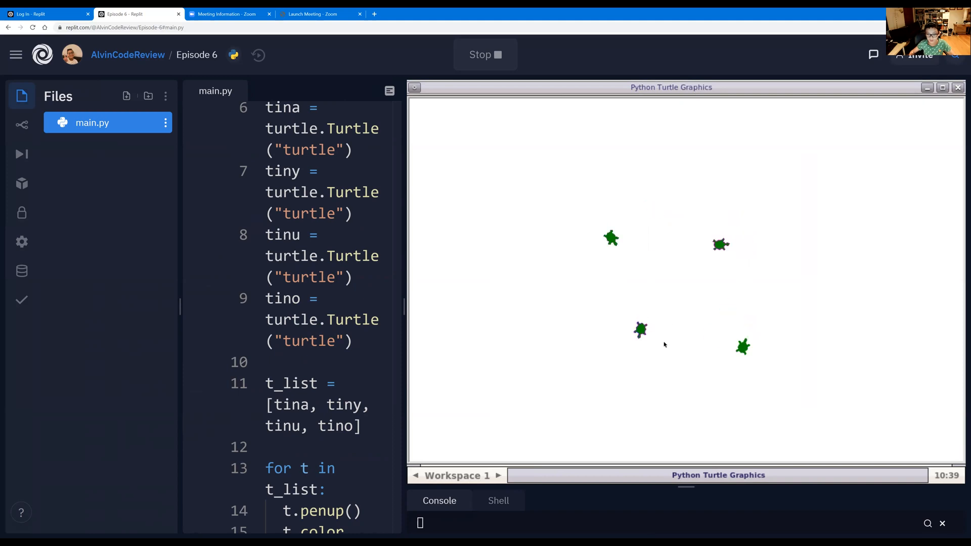
pyautogui.click(484, 55)
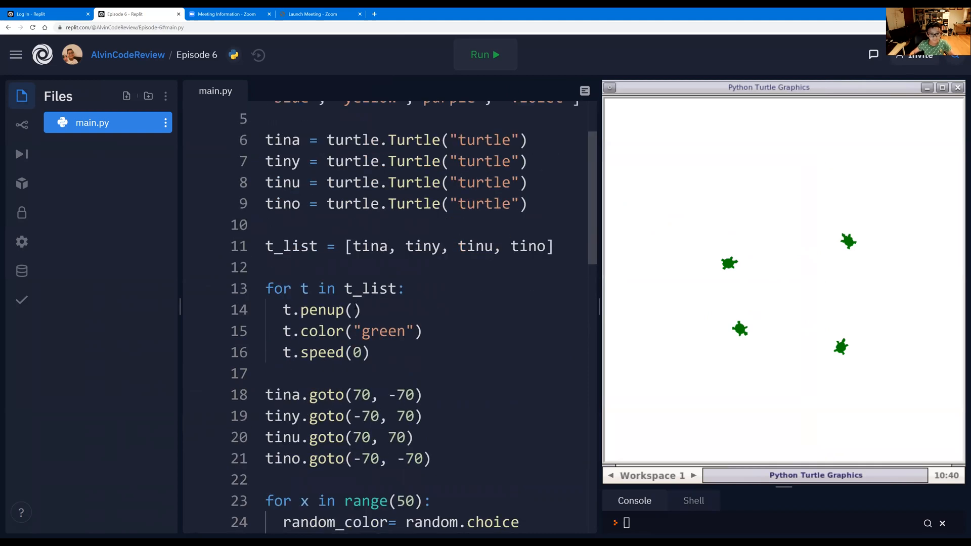
pyautogui.scroll(-3)
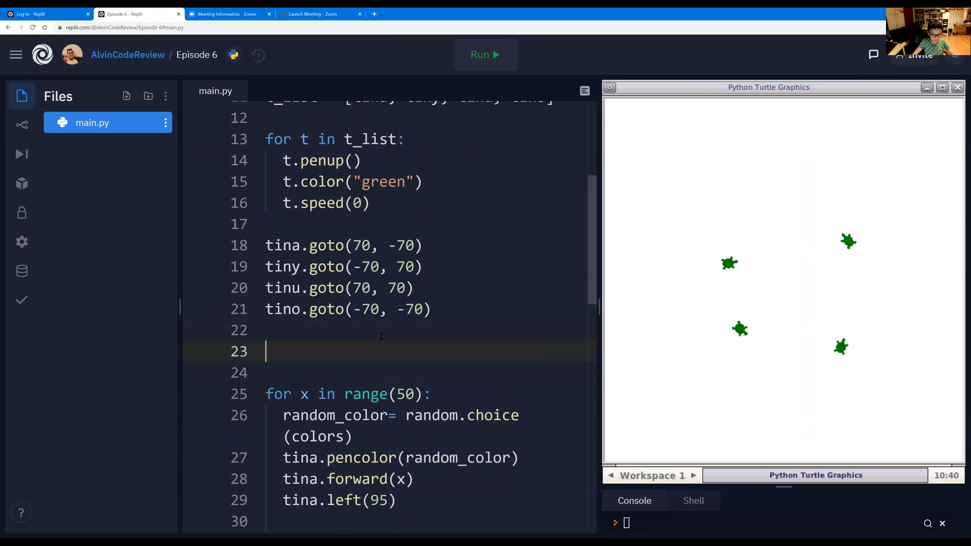
# Step: Add a 'for t in t_list:' loop that calls t.pendown() on each turtle
pyautogui.write('for')
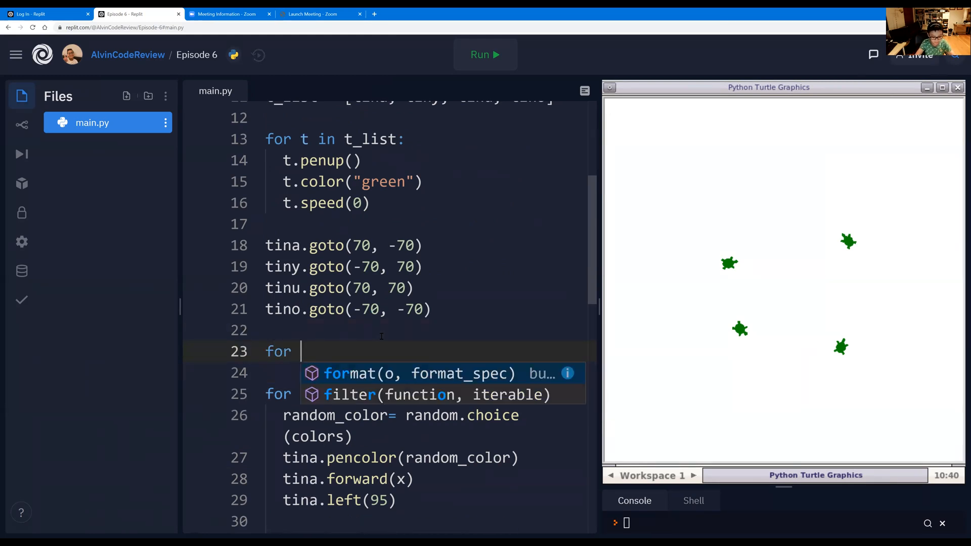
pyautogui.write('t in t_list:')
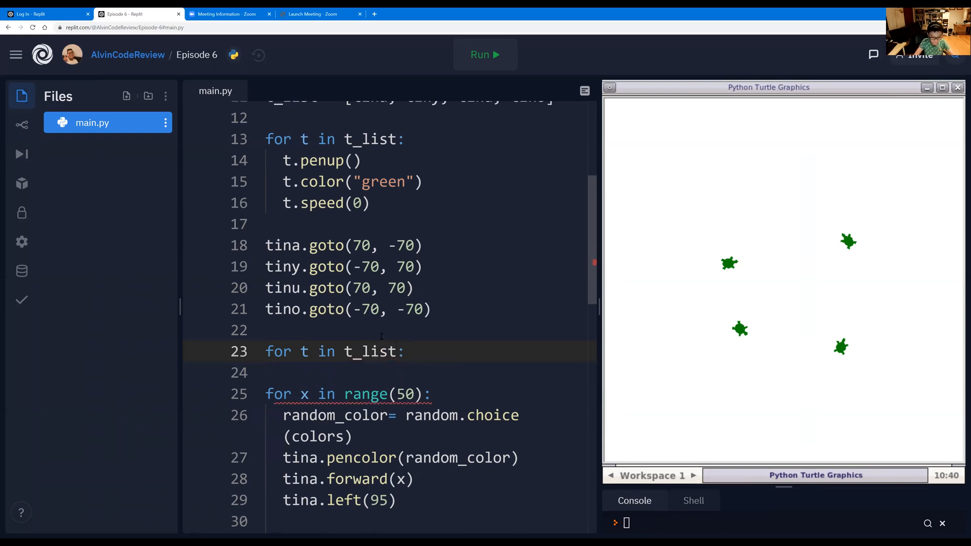
pyautogui.press('Enter')
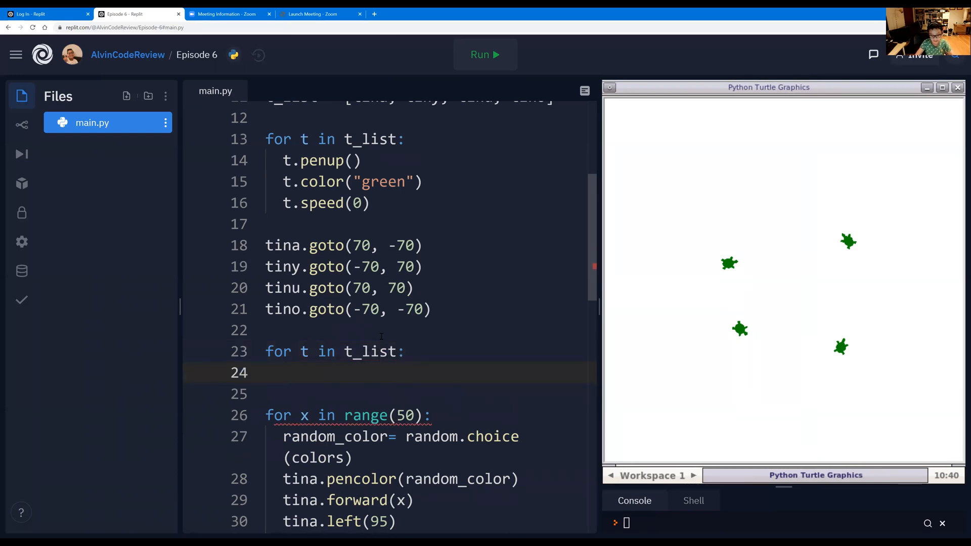
pyautogui.write('t.pendow')
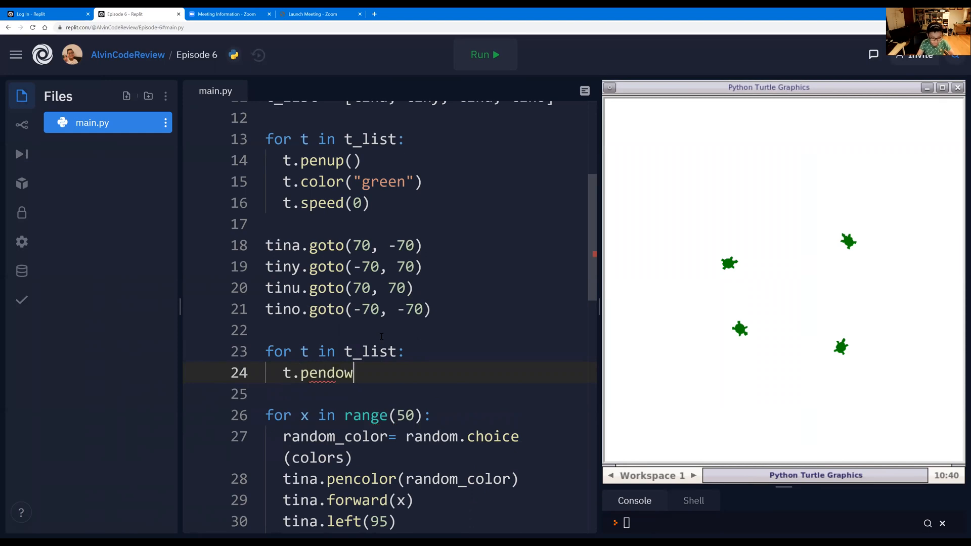
pyautogui.write('()')
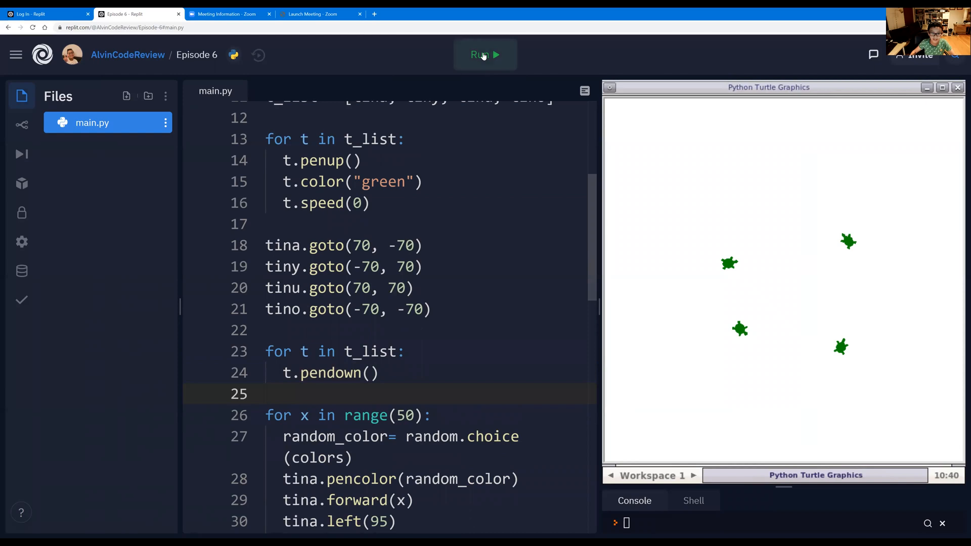
# Step: Run the script, enlarge the turtle window to watch the four spirals, then stop it
pyautogui.click(485, 54)
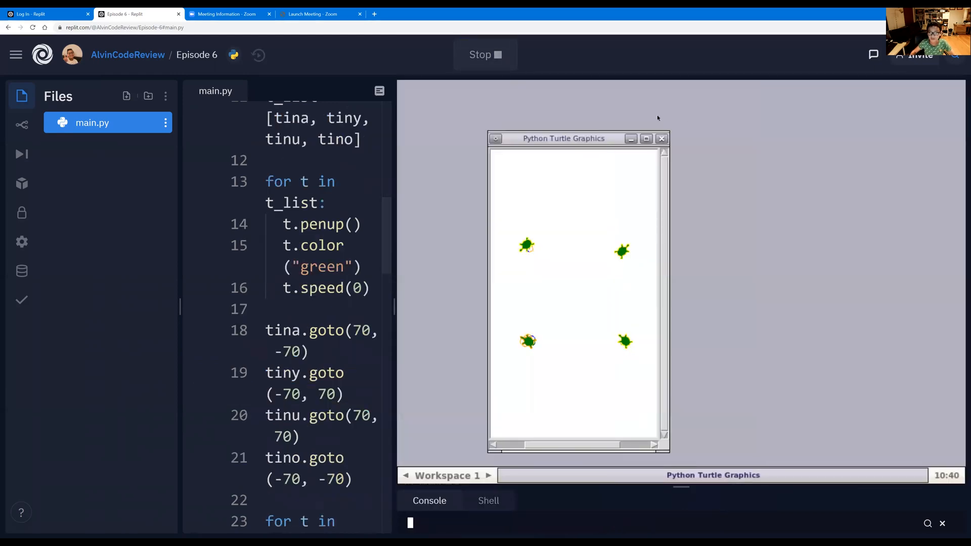
pyautogui.click(646, 138)
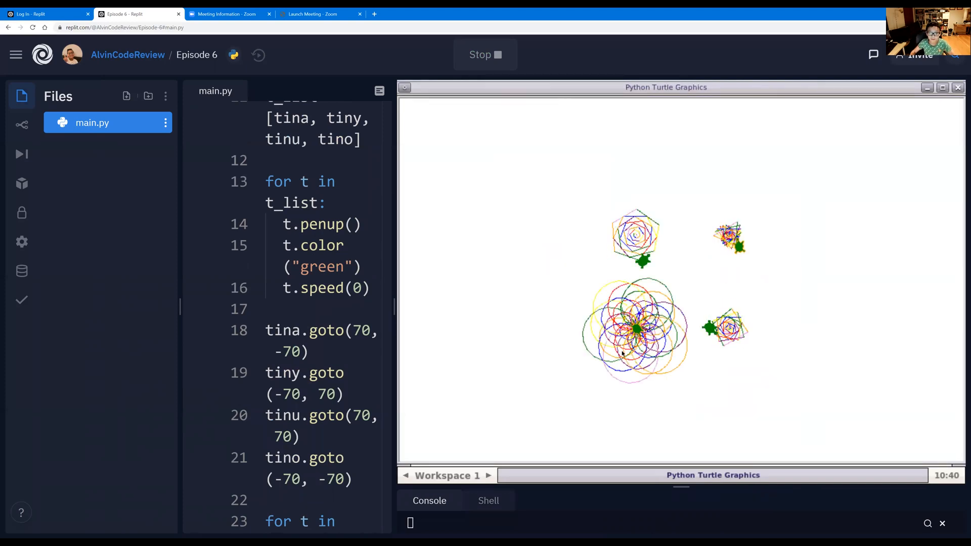
pyautogui.click(485, 55)
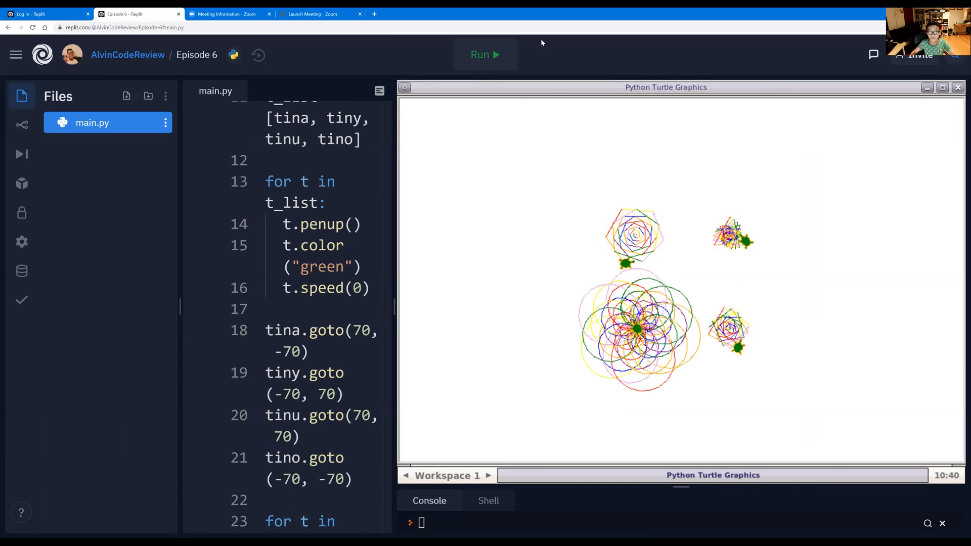